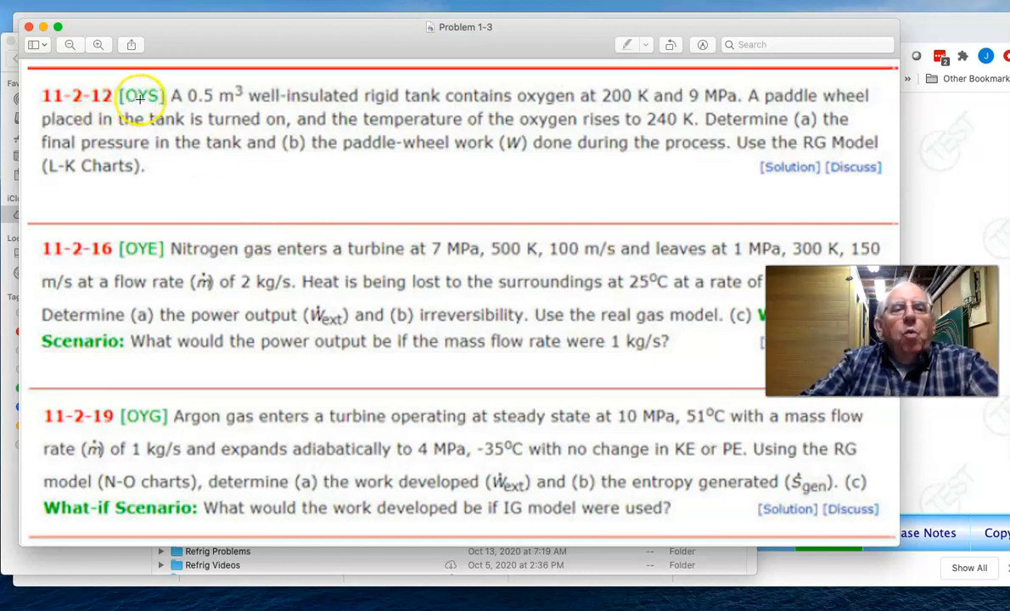
{"action": "mouse_move", "coordinate": [248, 78]}
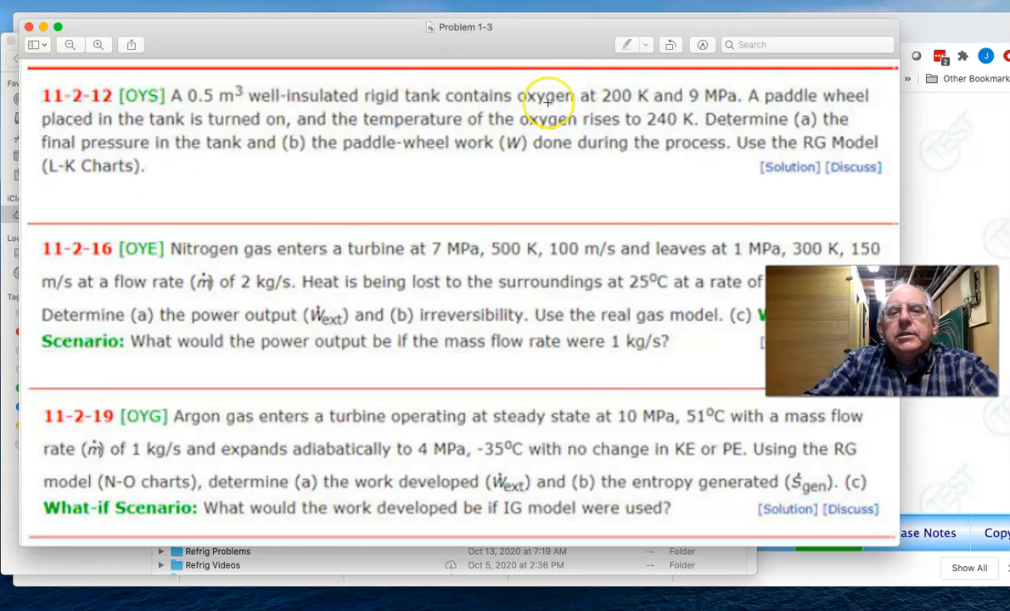
{"action": "mouse_move", "coordinate": [620, 78]}
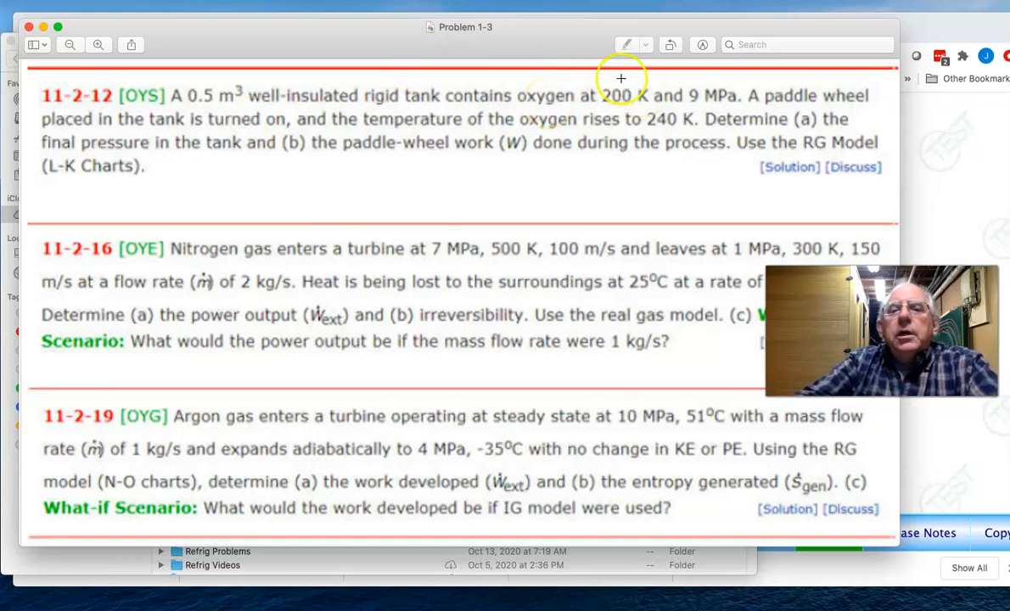
{"action": "mouse_move", "coordinate": [705, 109]}
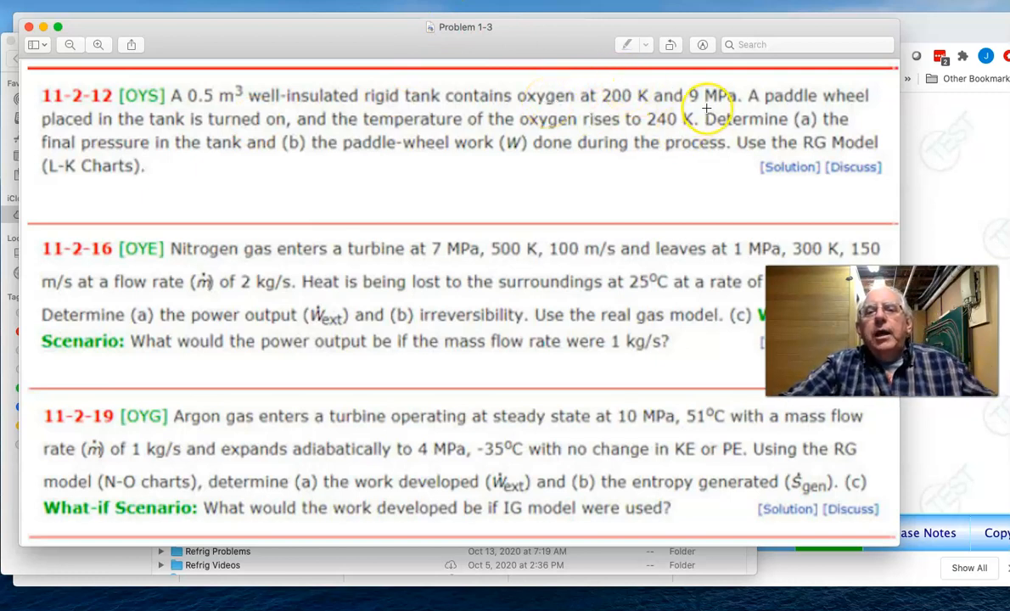
{"action": "mouse_move", "coordinate": [199, 160]}
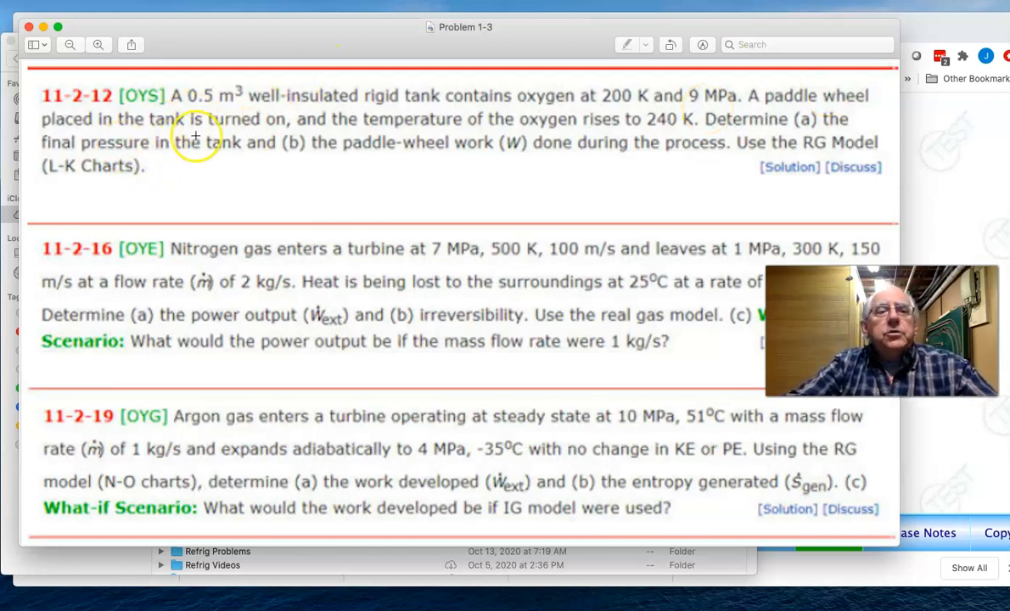
{"action": "mouse_move", "coordinate": [286, 166]}
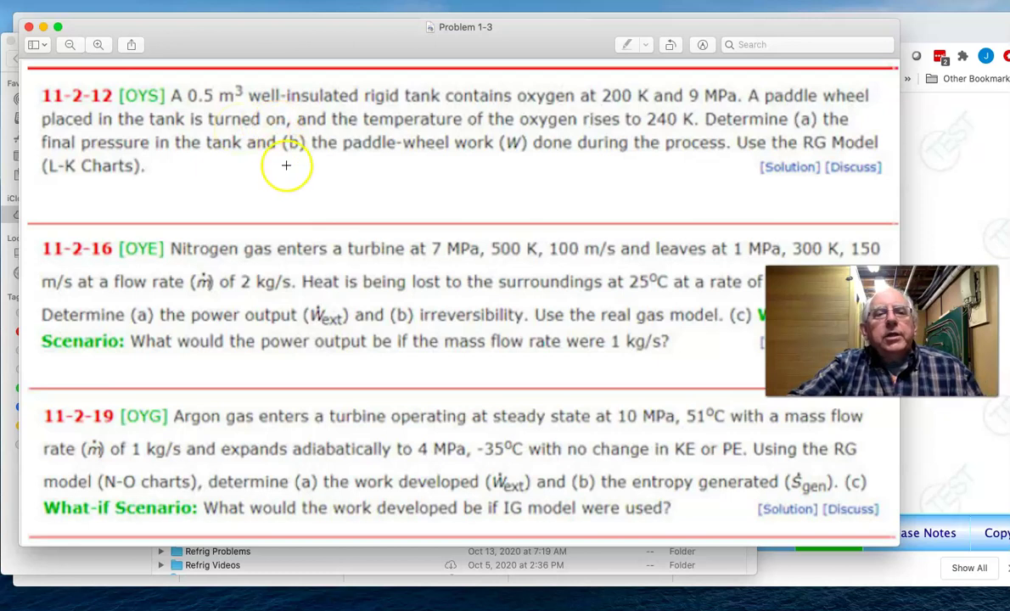
{"action": "mouse_move", "coordinate": [286, 165]}
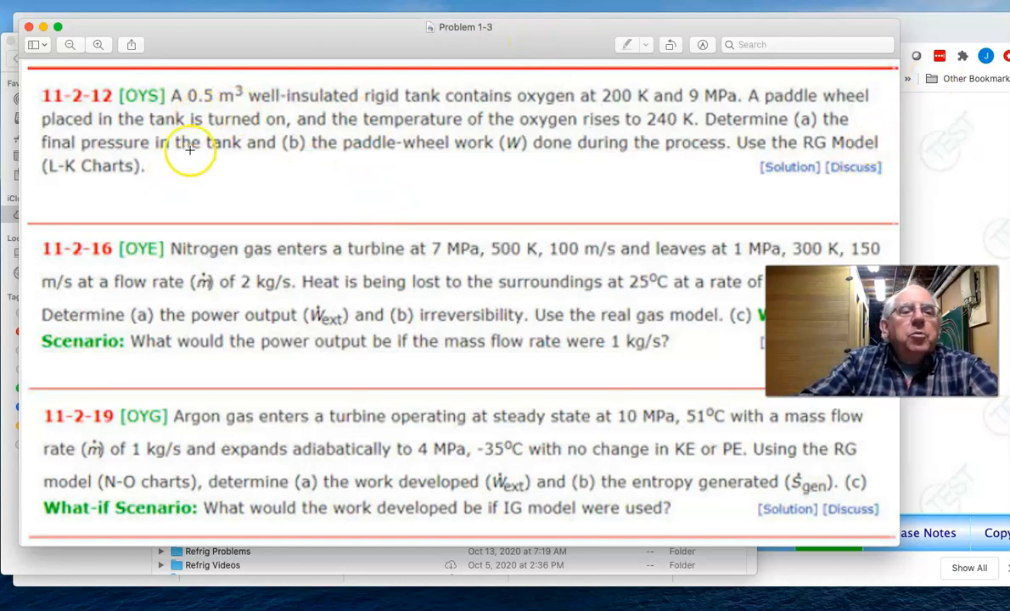
{"action": "mouse_move", "coordinate": [426, 109]}
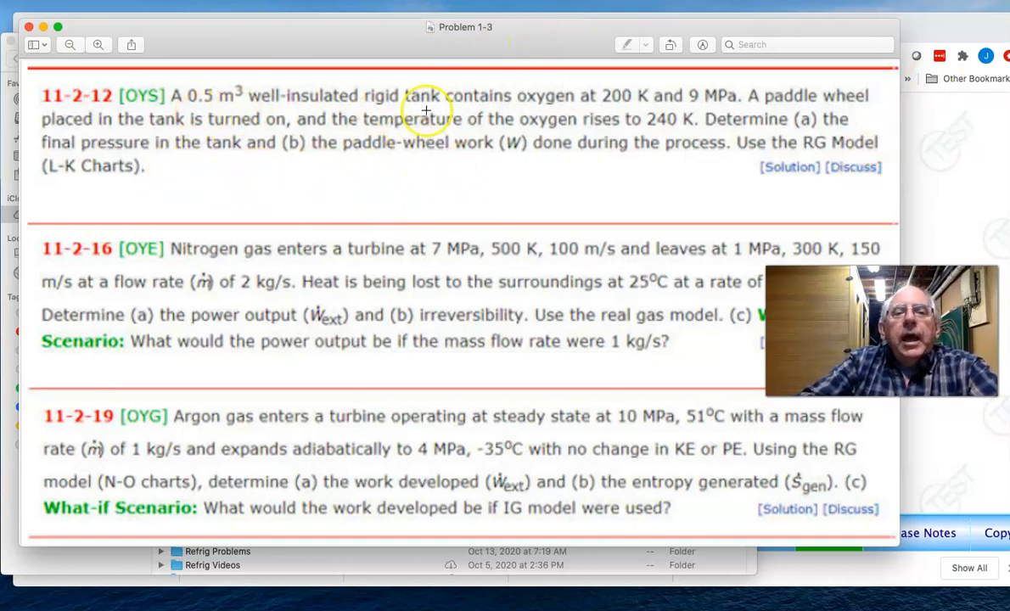
{"action": "mouse_move", "coordinate": [459, 153]}
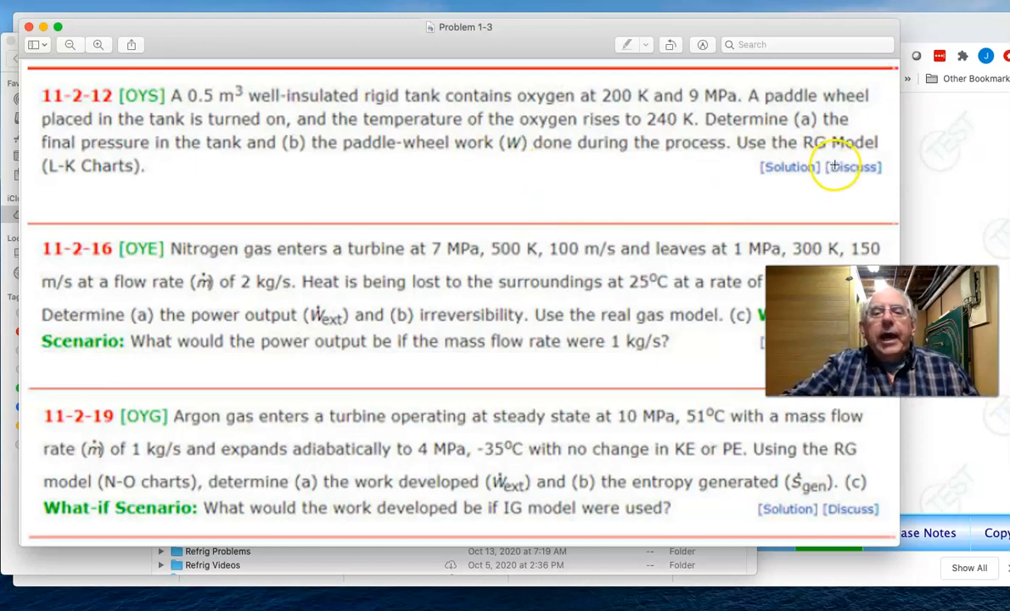
{"action": "mouse_move", "coordinate": [180, 190]}
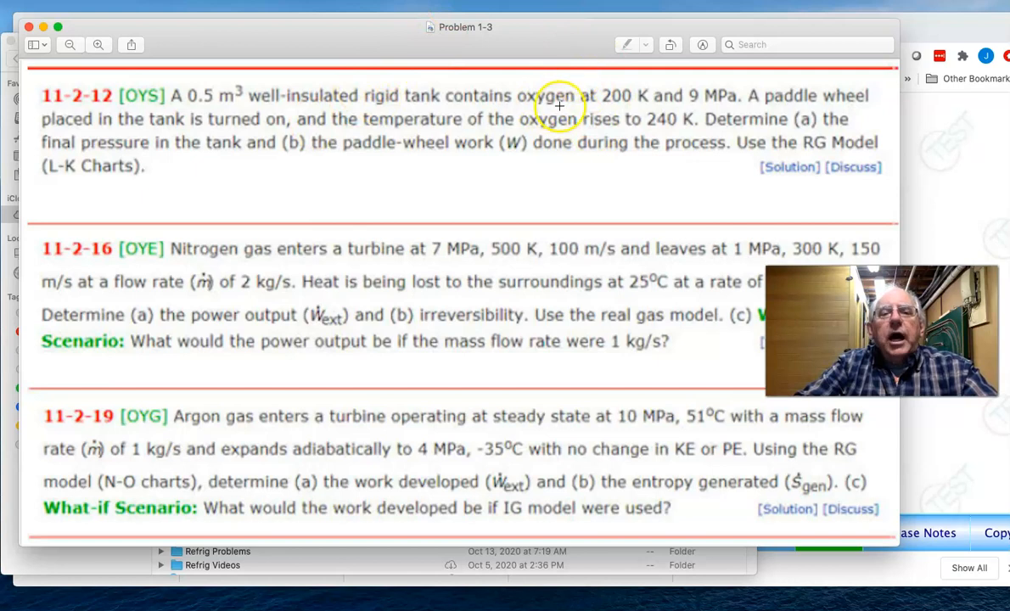
{"action": "mouse_move", "coordinate": [338, 101]}
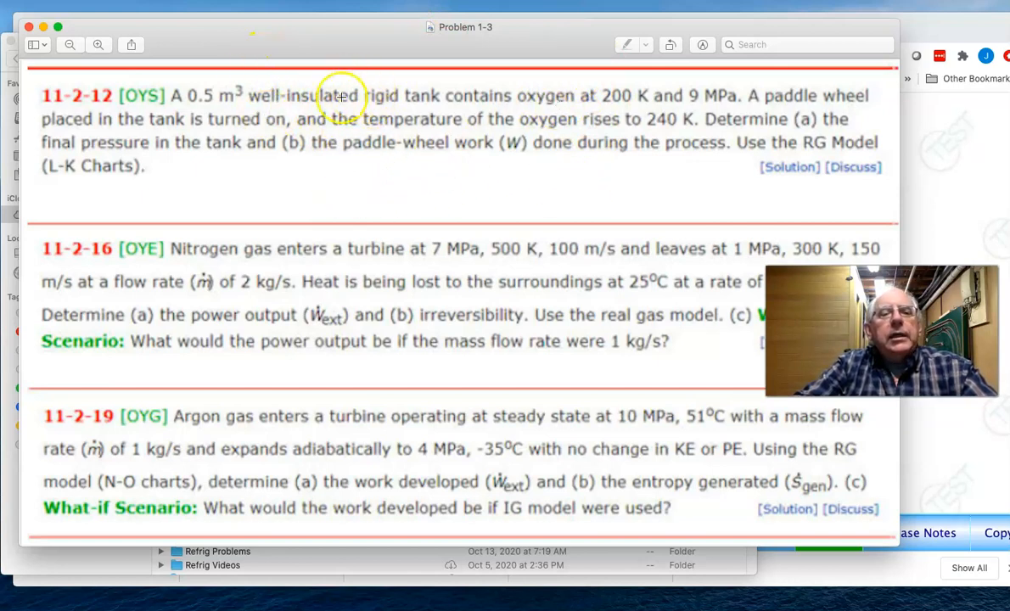
{"action": "mouse_move", "coordinate": [780, 119]}
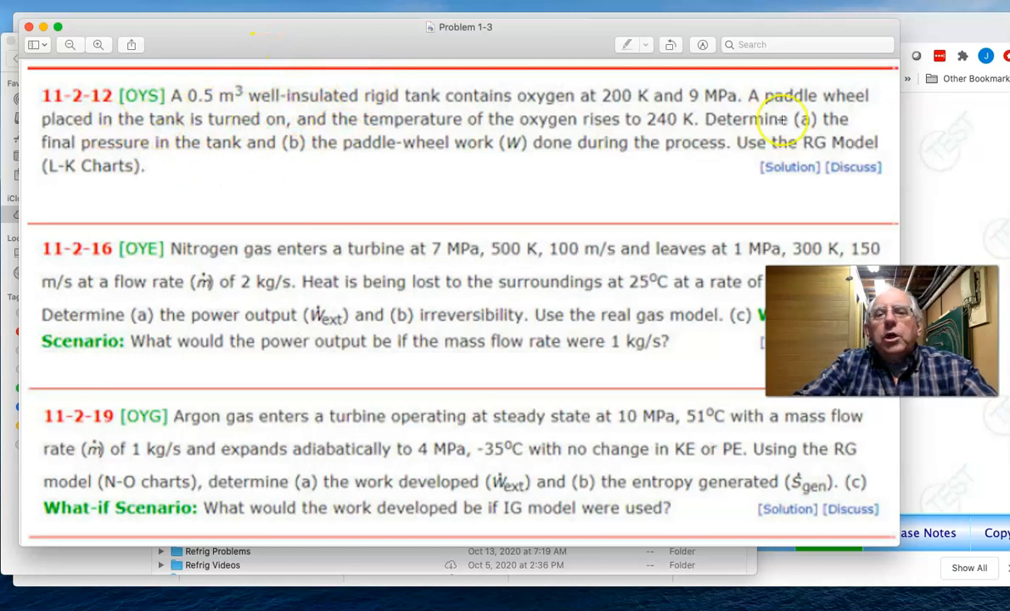
{"action": "mouse_move", "coordinate": [385, 172]}
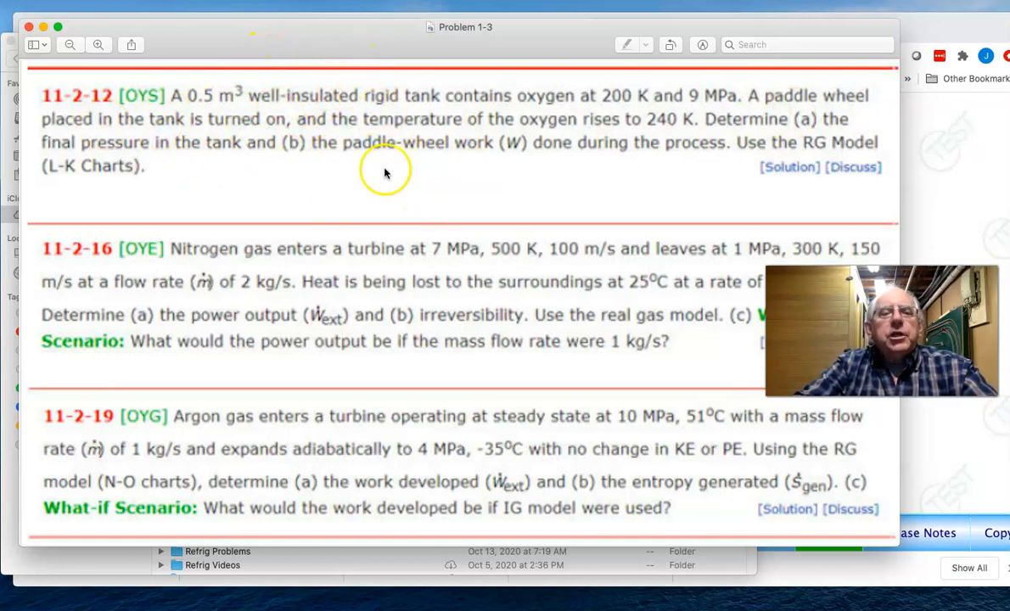
{"action": "mouse_move", "coordinate": [477, 242]}
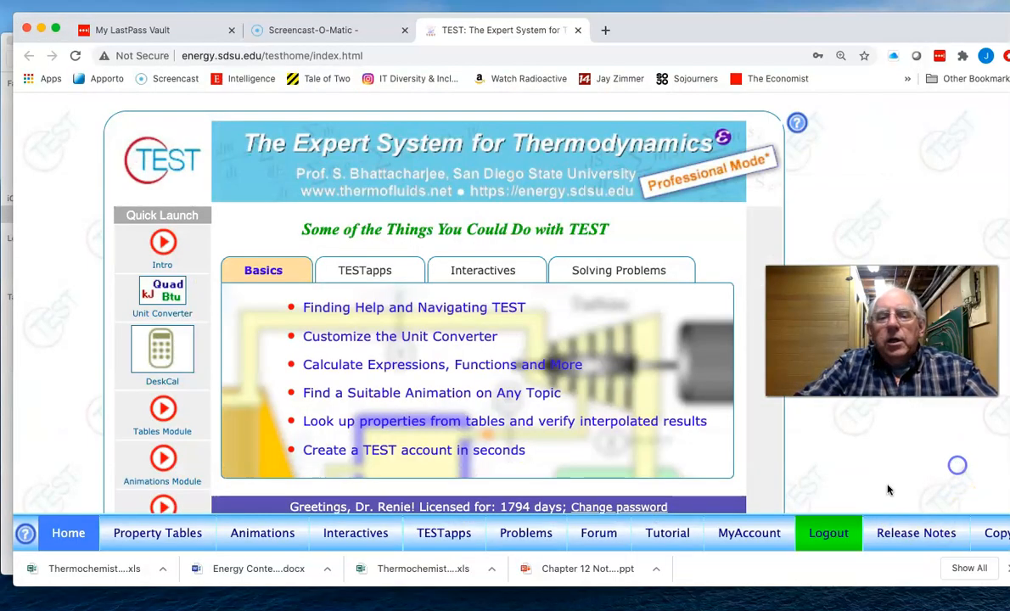
Go to TESTapps, Simple Processes, and open the RG Model under Pure Gas Models
{"action": "left_click", "coordinate": [365, 270]}
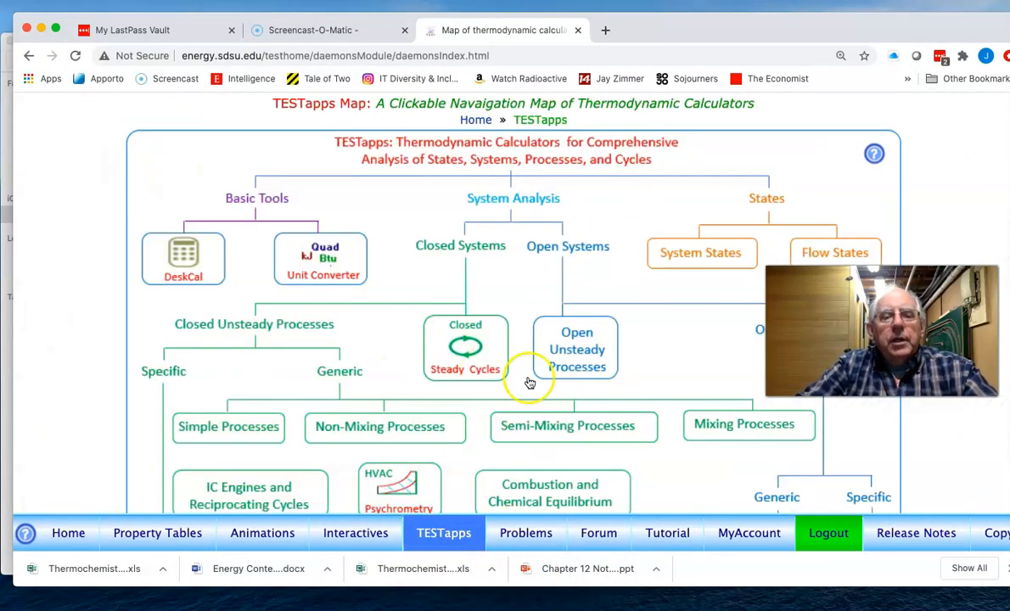
{"action": "scroll", "scroll_direction": "down", "scroll_amount": 3}
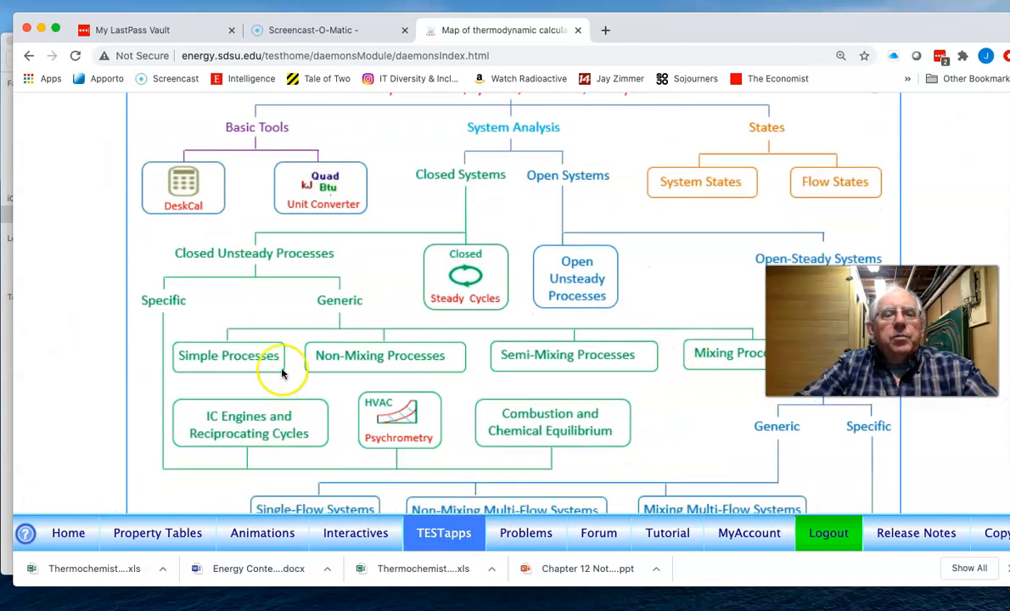
{"action": "mouse_move", "coordinate": [244, 375]}
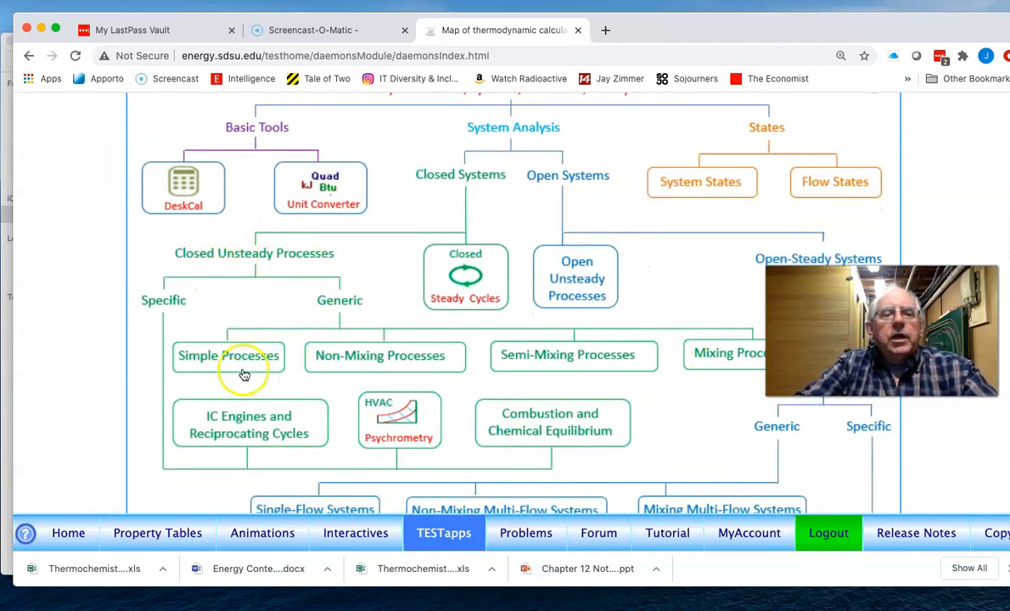
{"action": "left_click", "coordinate": [228, 355]}
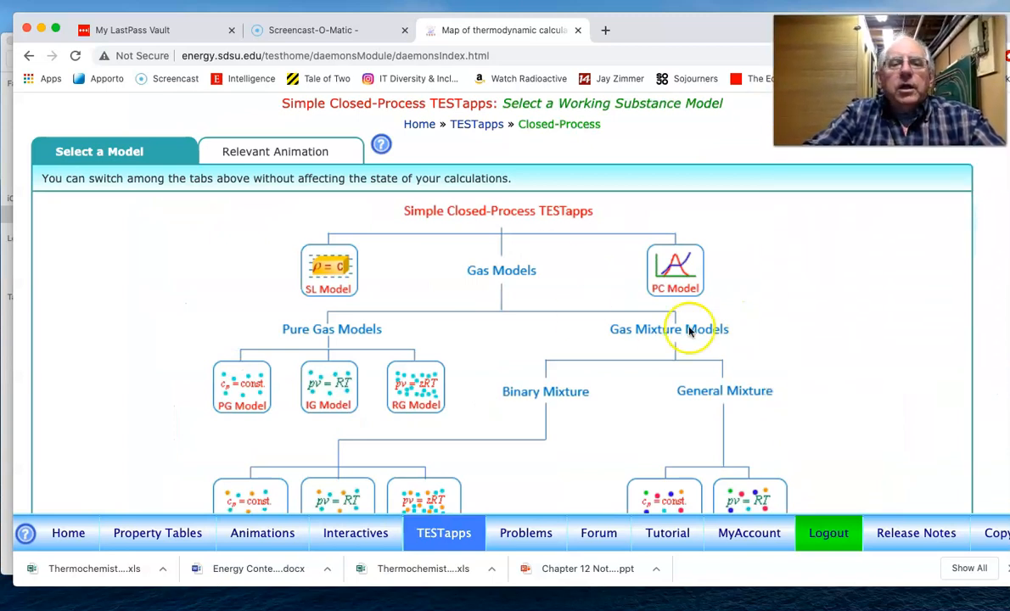
{"action": "scroll", "scroll_direction": "down", "scroll_amount": 3}
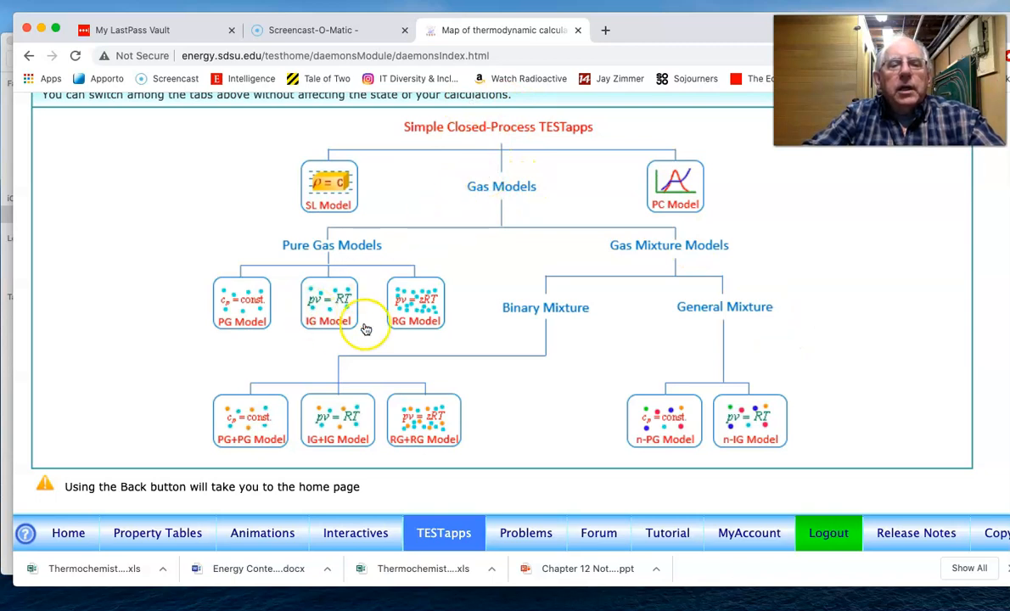
{"action": "mouse_move", "coordinate": [297, 329]}
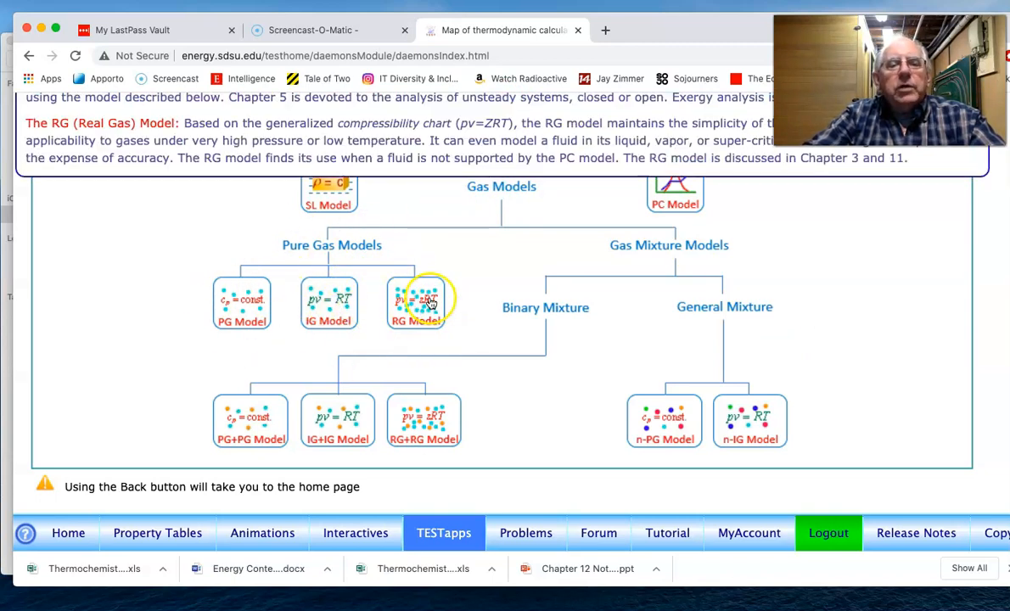
{"action": "scroll", "scroll_direction": "up", "scroll_amount": 3}
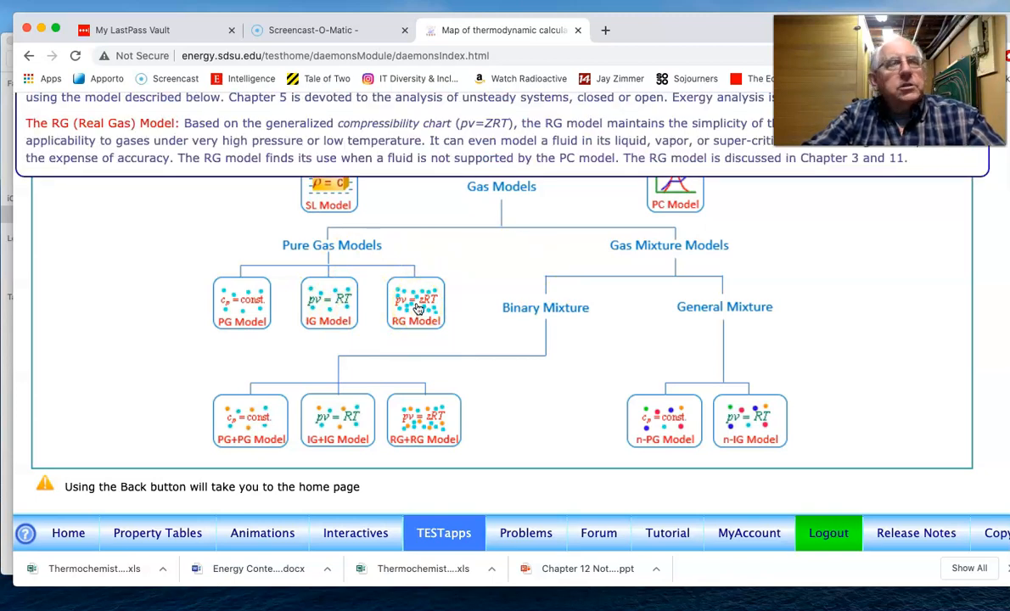
{"action": "left_click", "coordinate": [416, 303]}
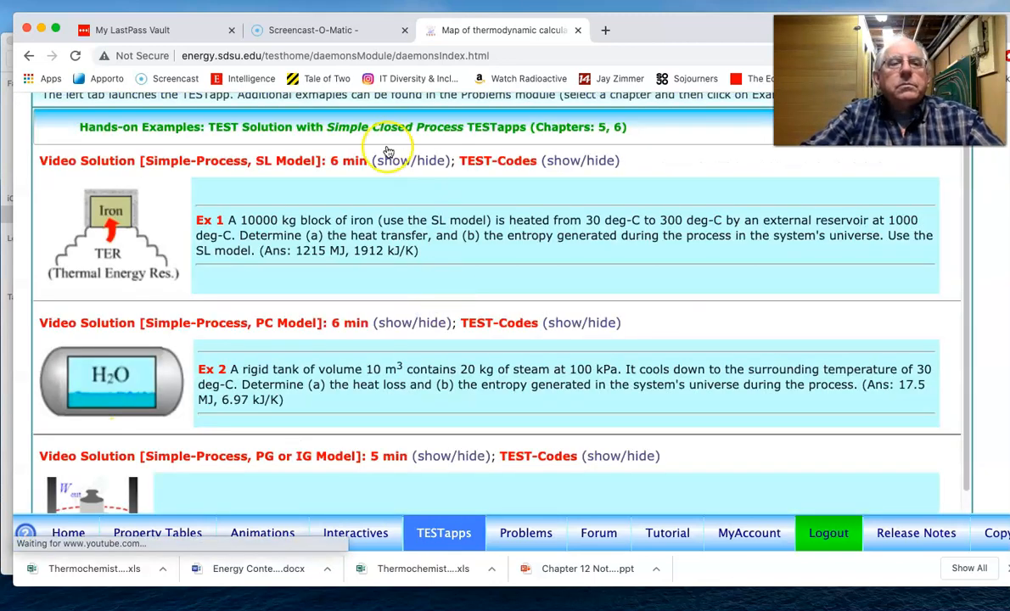
{"action": "scroll", "scroll_direction": "up", "scroll_amount": 3}
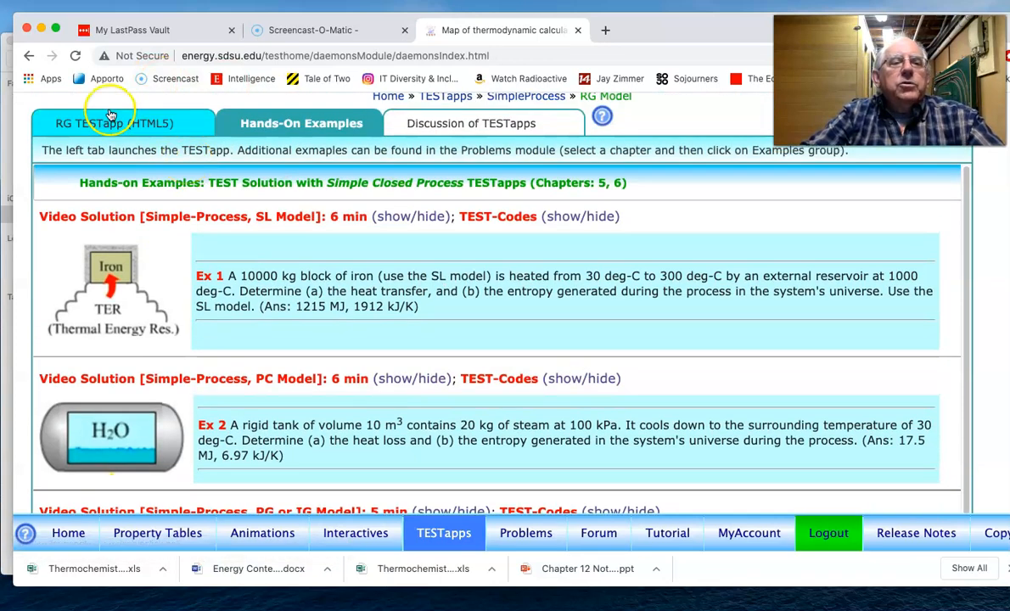
Launch the RG TESTapp calculator and select O2 as the working substance
{"action": "left_click", "coordinate": [114, 123]}
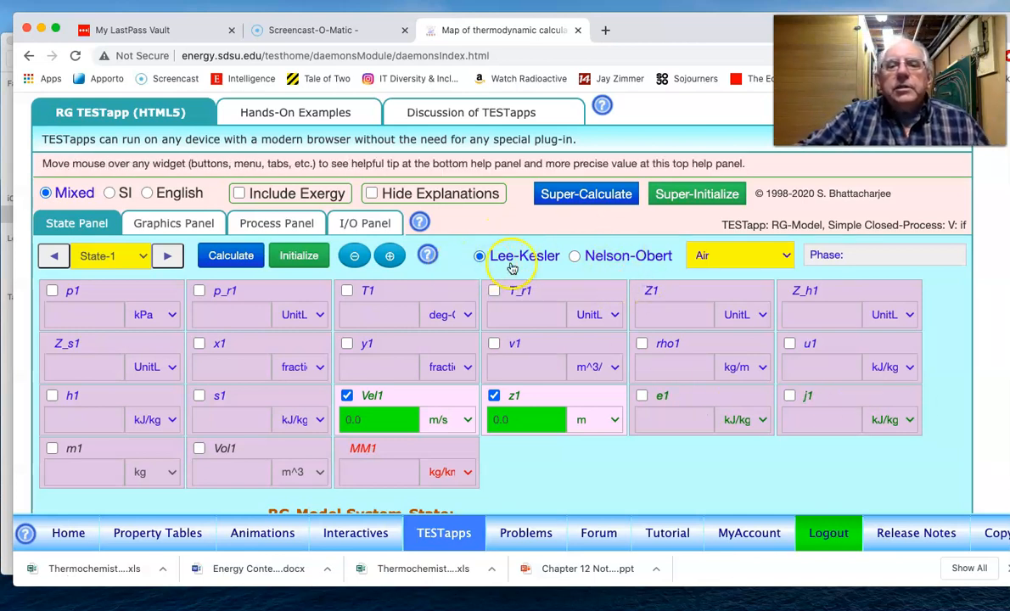
{"action": "mouse_move", "coordinate": [604, 270]}
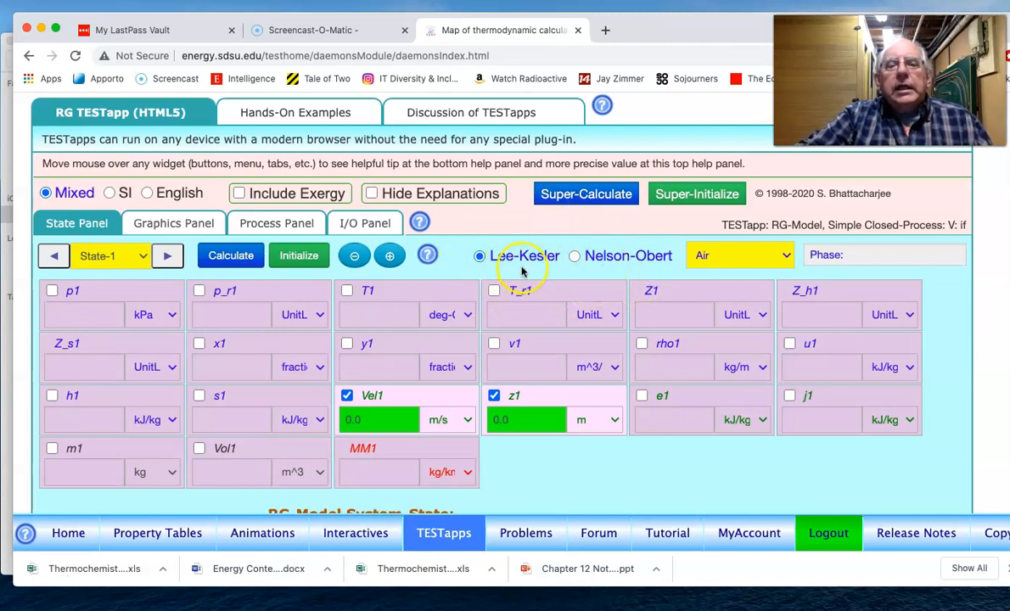
{"action": "mouse_move", "coordinate": [624, 259]}
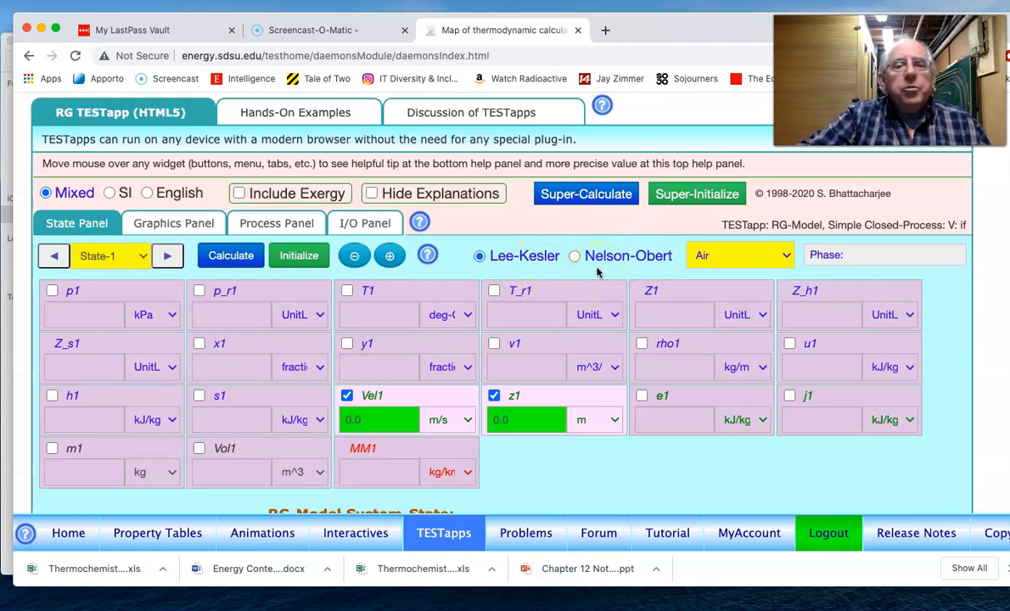
{"action": "left_click", "coordinate": [739, 254]}
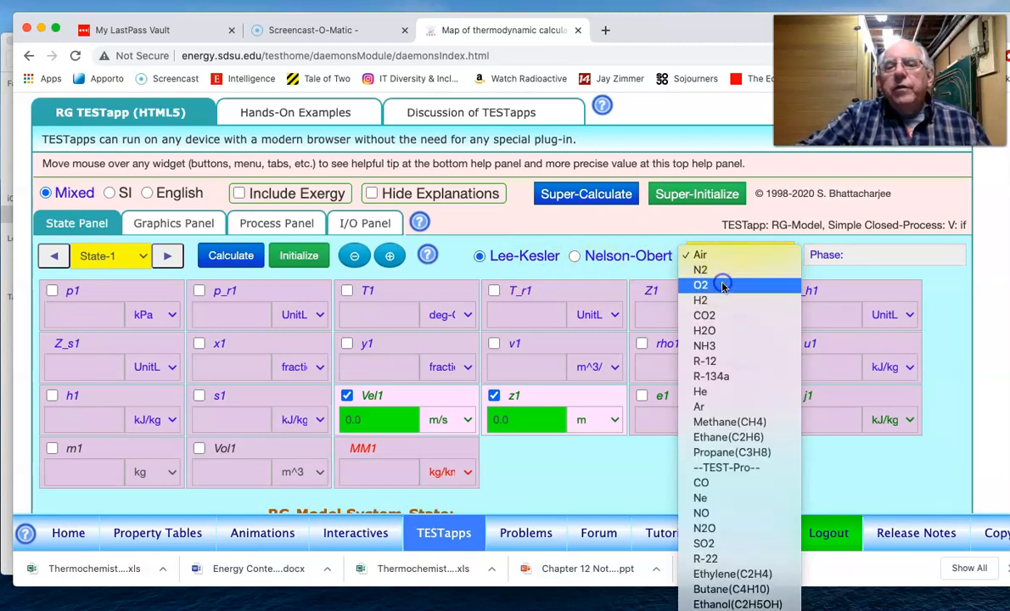
{"action": "left_click", "coordinate": [700, 286]}
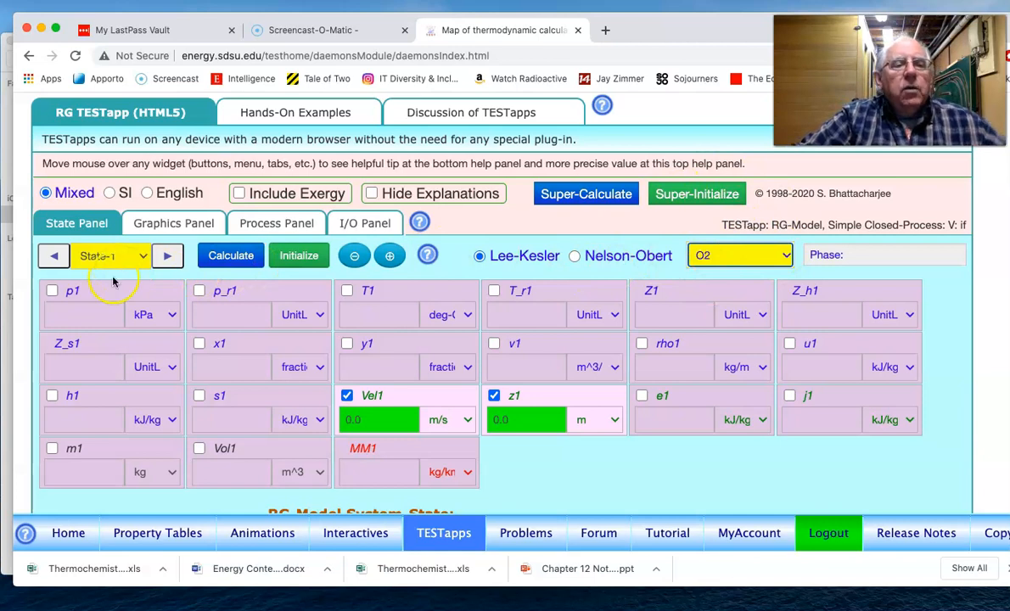
{"action": "mouse_move", "coordinate": [53, 293]}
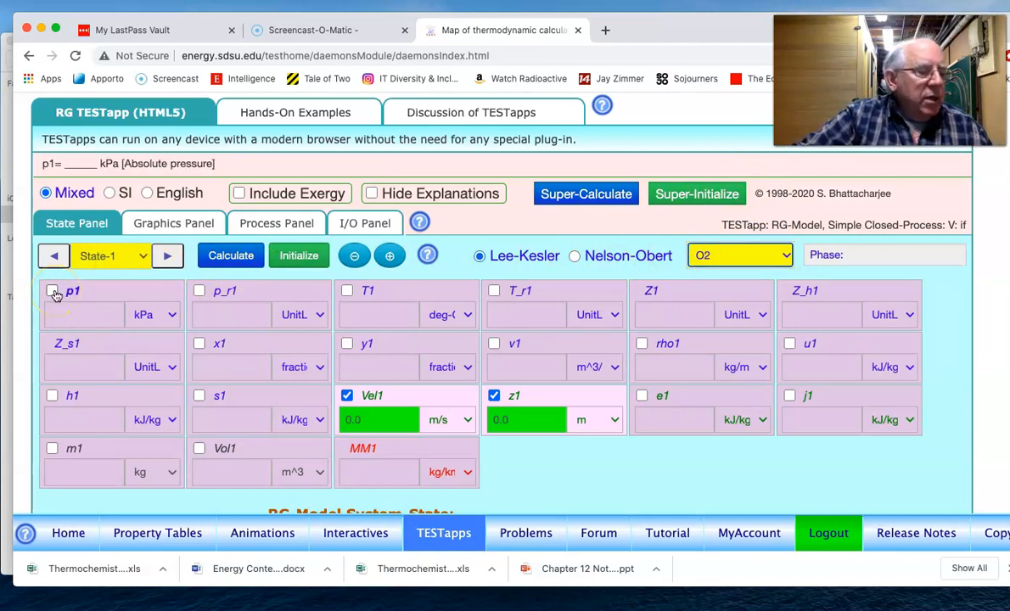
Calculate oxygen State 1 at 9 MPa and 200 K, giving superheated vapor with Z ≈ 0.713
{"action": "left_click", "coordinate": [153, 315]}
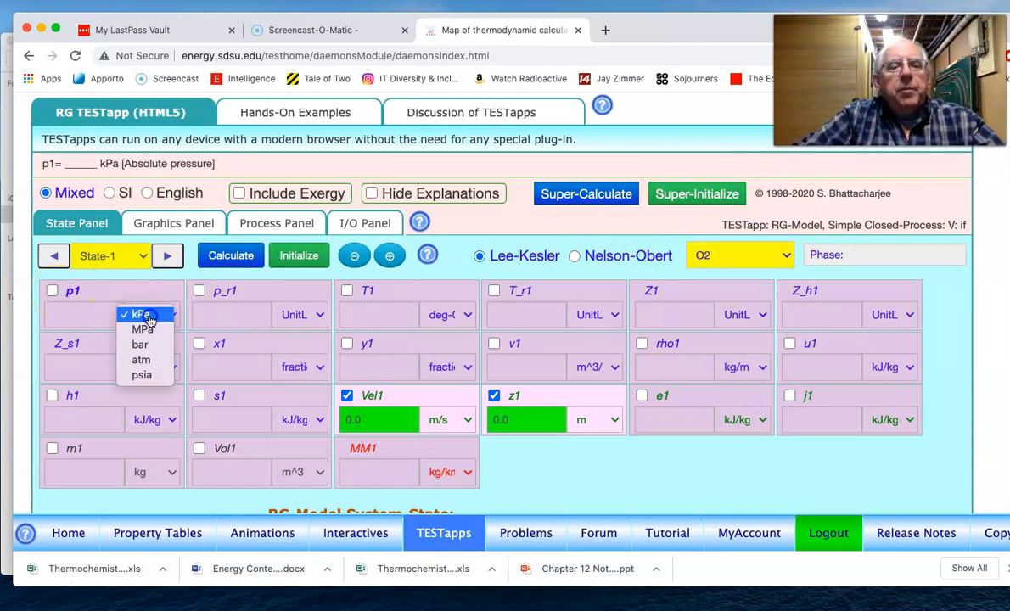
{"action": "left_click", "coordinate": [141, 329]}
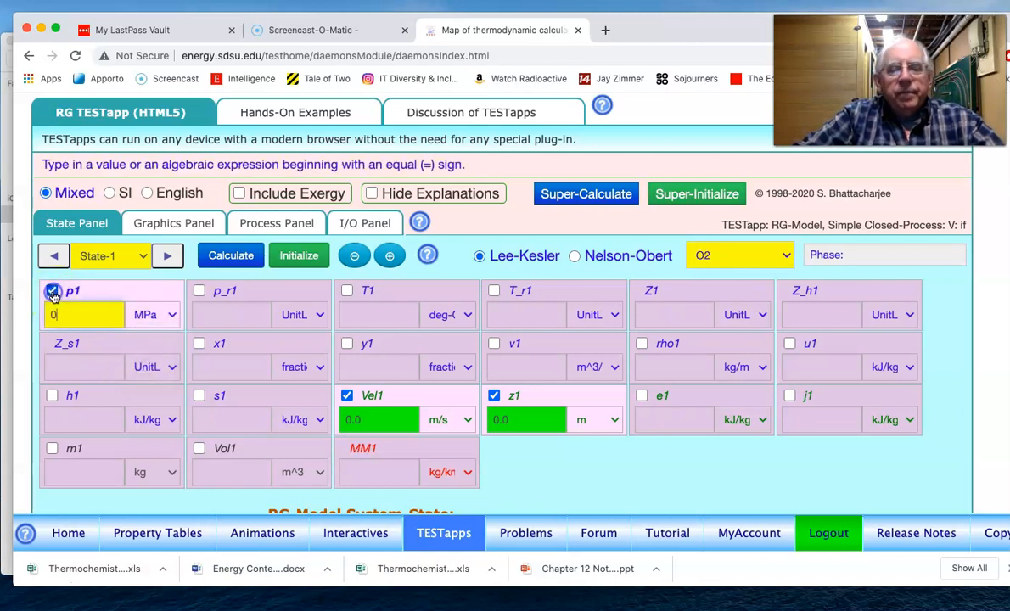
{"action": "left_click", "coordinate": [230, 255]}
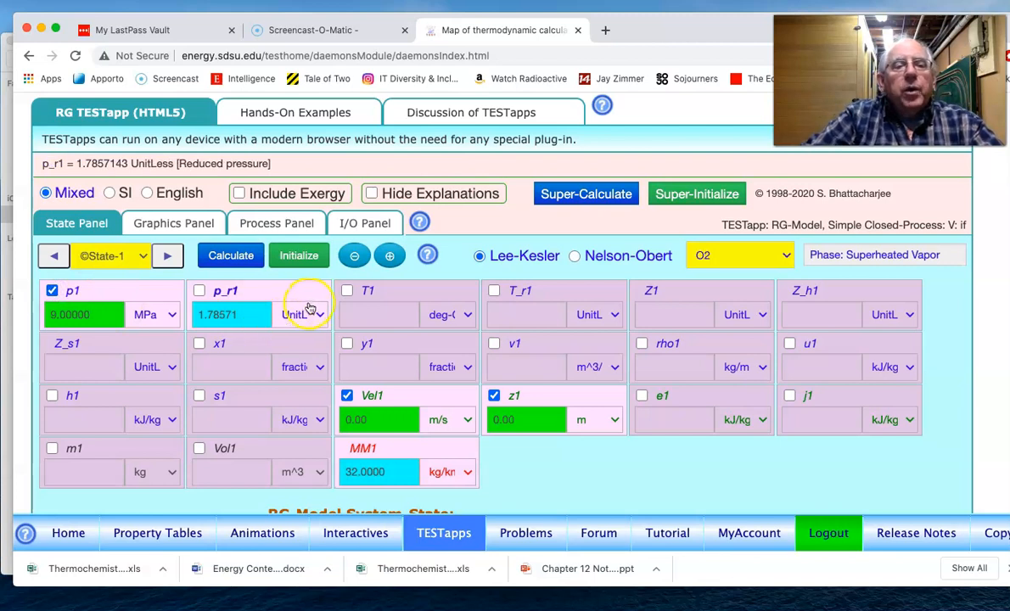
{"action": "left_click", "coordinate": [450, 315]}
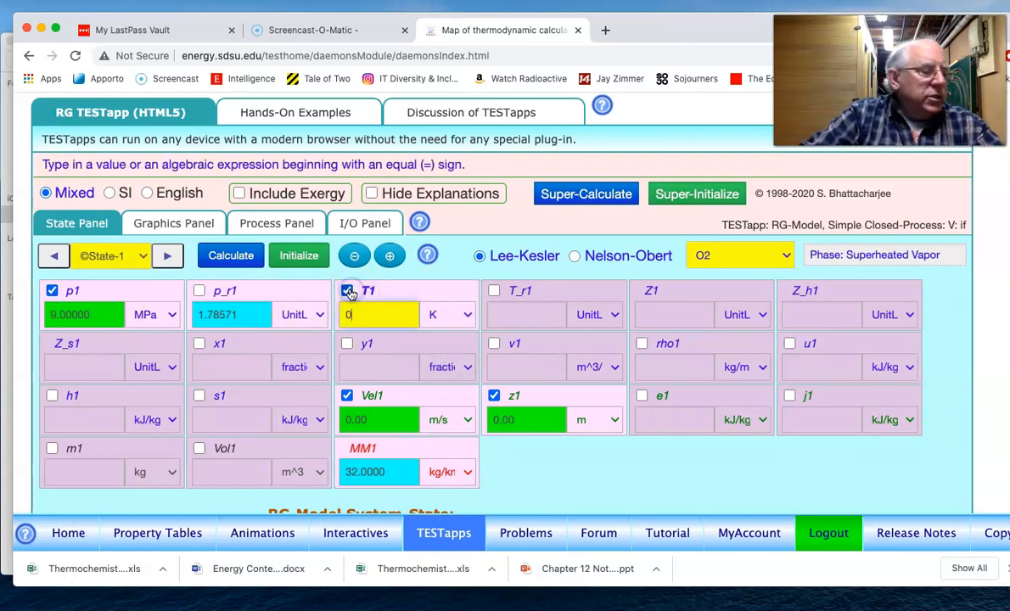
{"action": "type", "text": "200"}
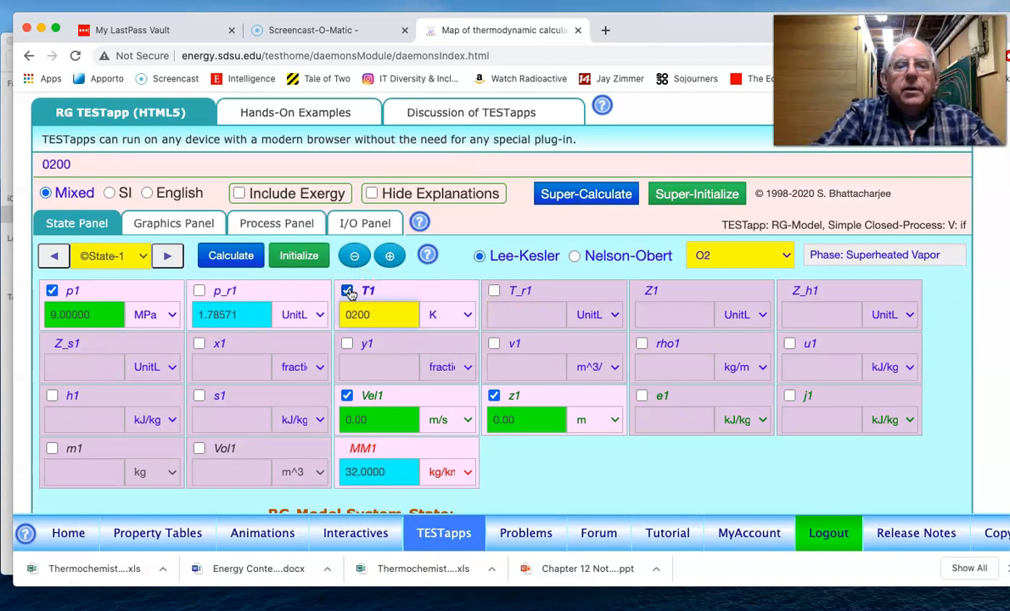
{"action": "left_click", "coordinate": [230, 256]}
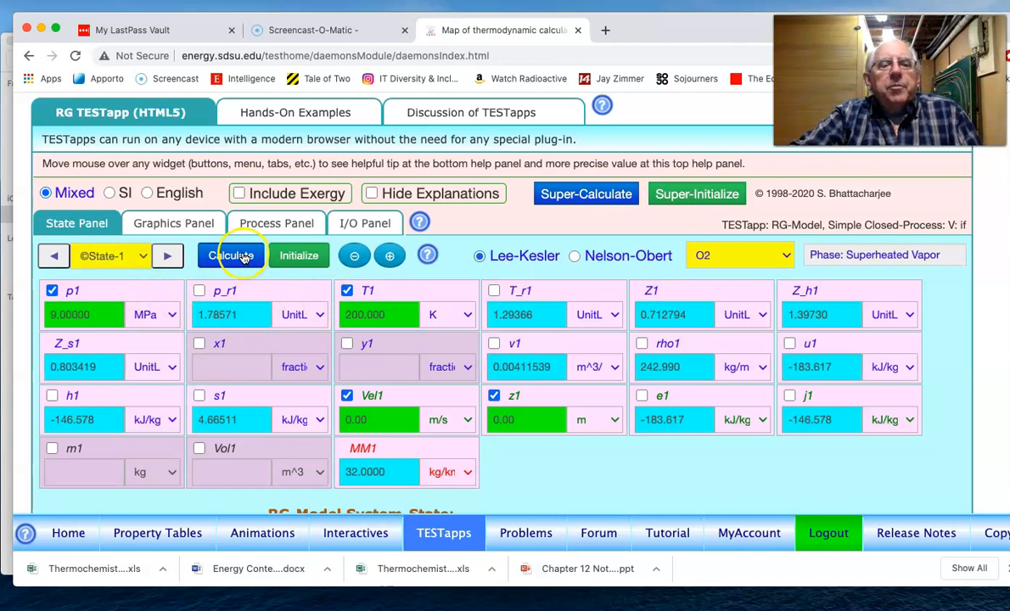
{"action": "mouse_move", "coordinate": [522, 289]}
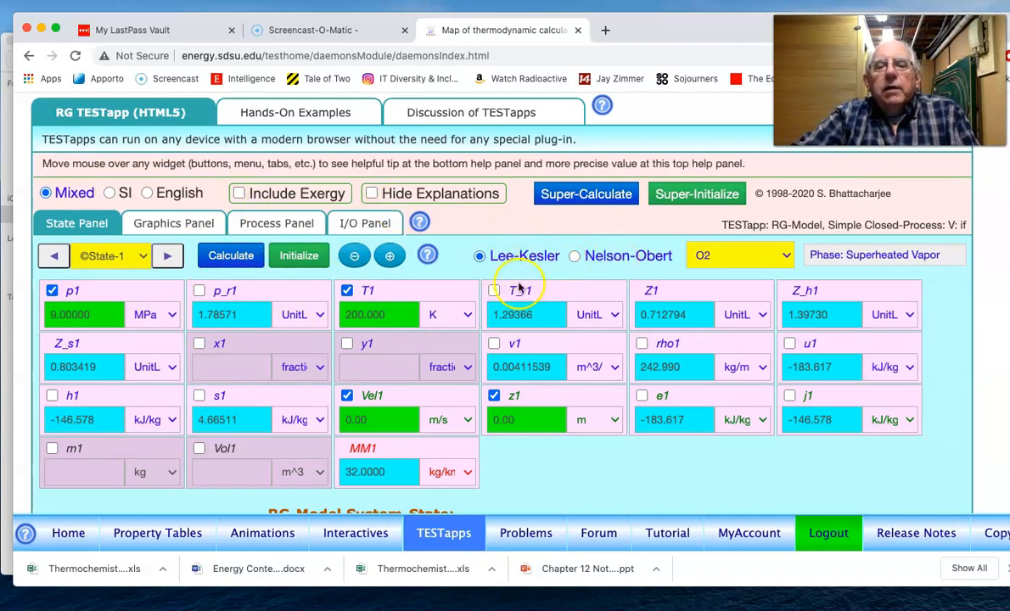
{"action": "left_click", "coordinate": [81, 315]}
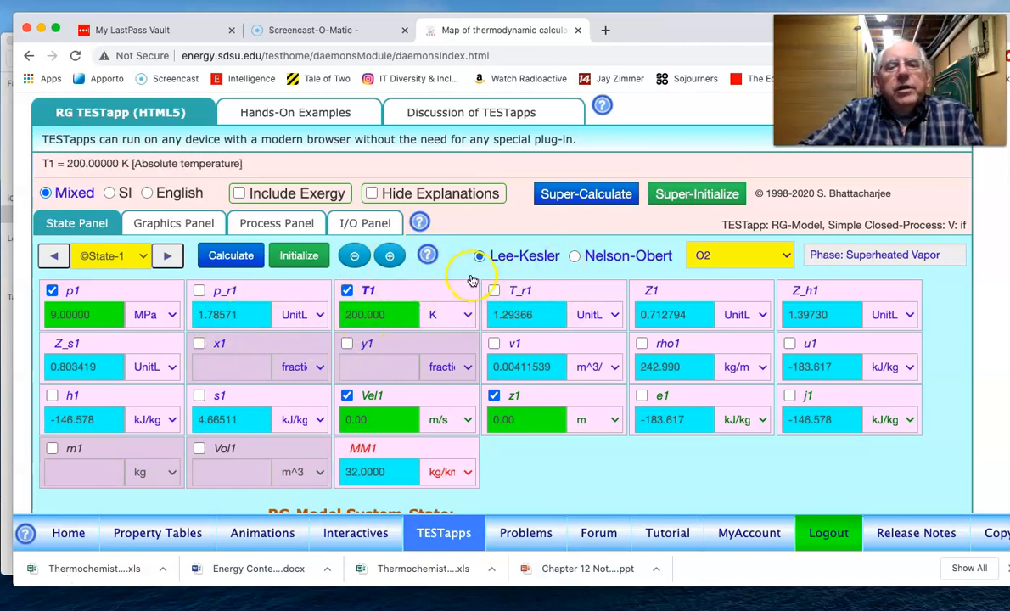
{"action": "mouse_move", "coordinate": [410, 325]}
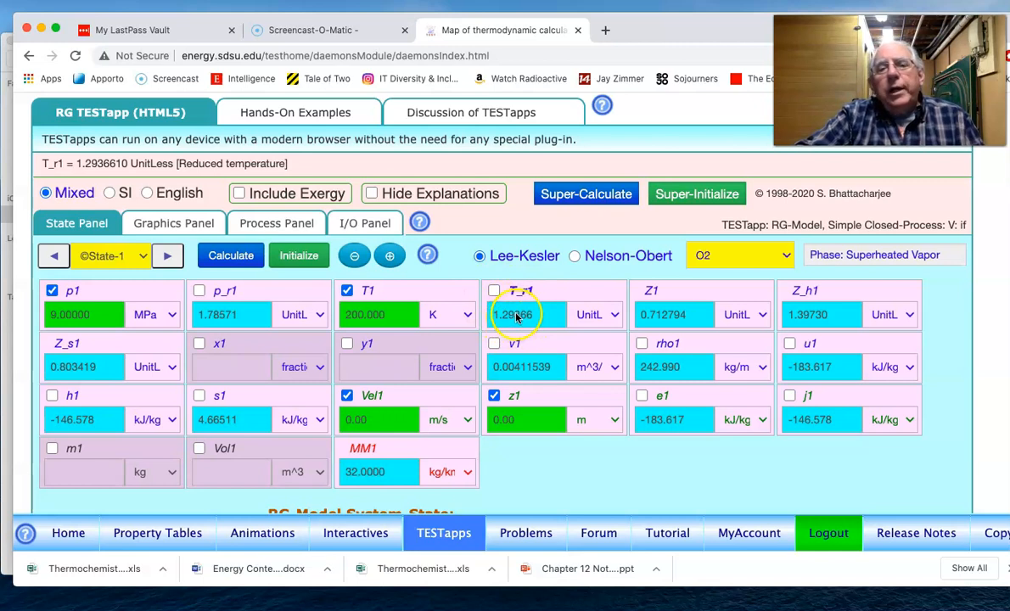
{"action": "mouse_move", "coordinate": [662, 273]}
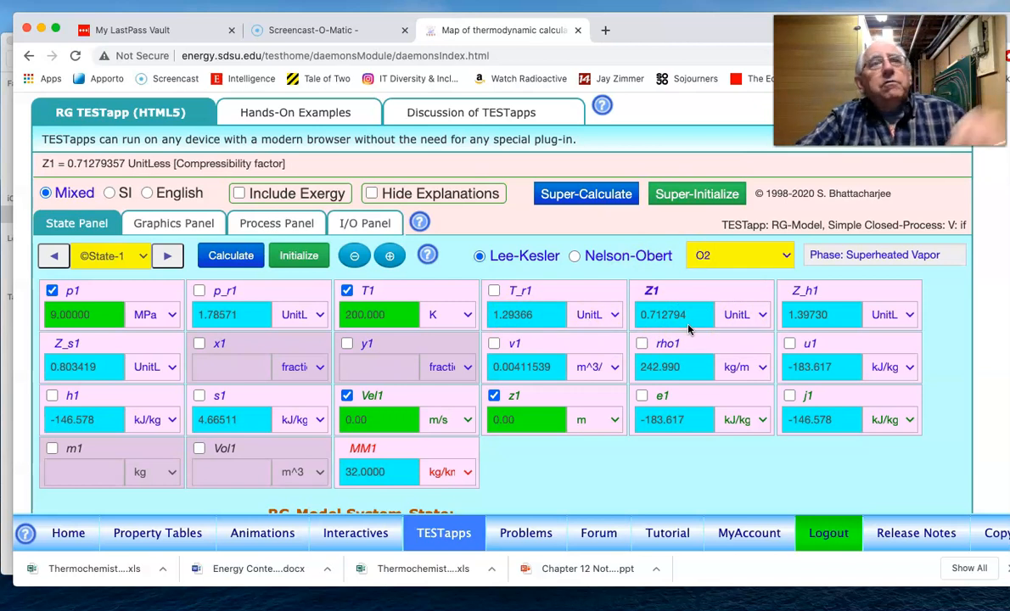
{"action": "left_click", "coordinate": [377, 315]}
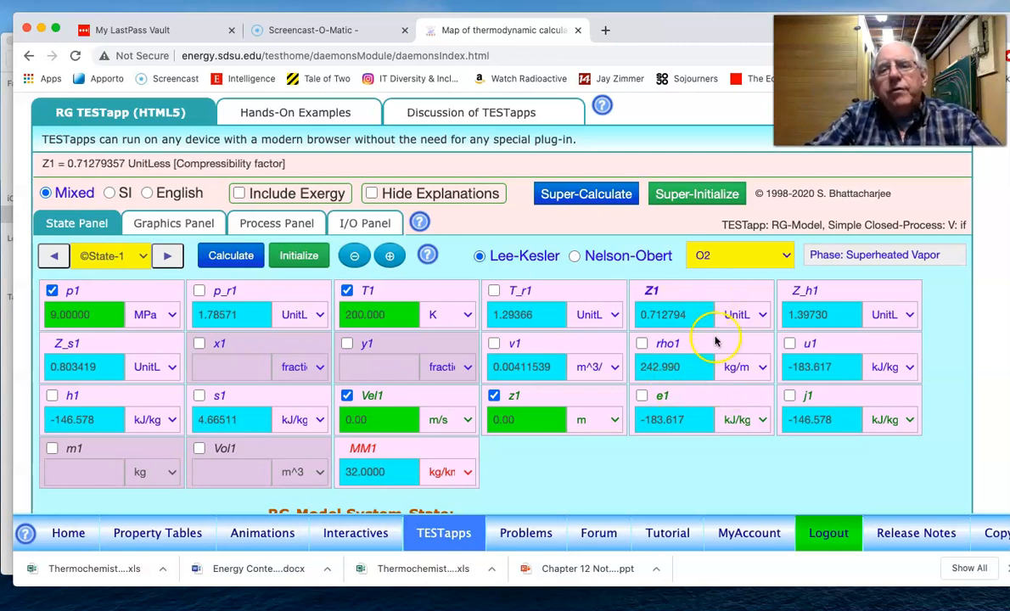
{"action": "mouse_move", "coordinate": [669, 288]}
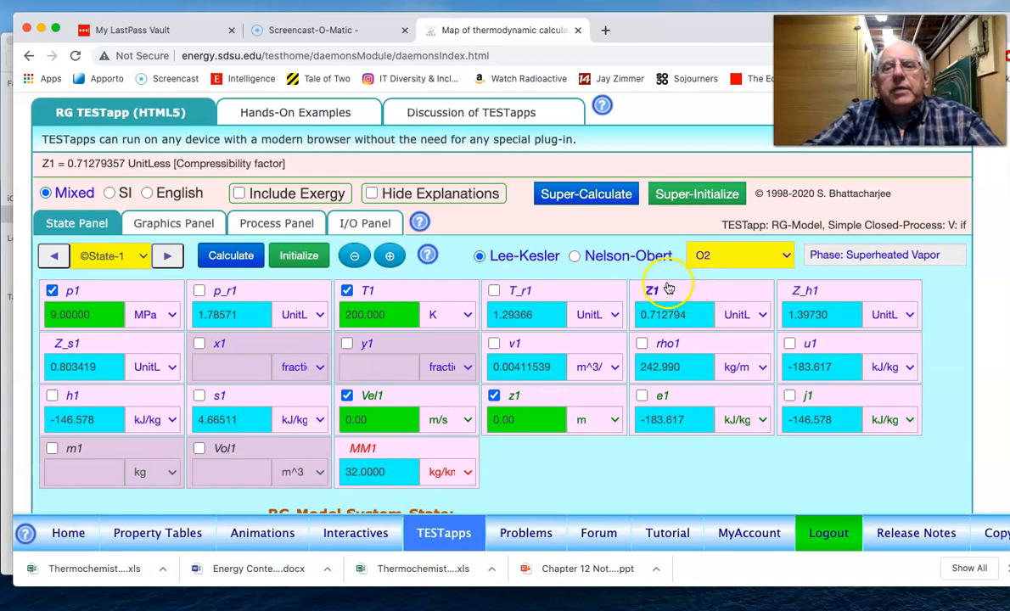
{"action": "mouse_move", "coordinate": [688, 315]}
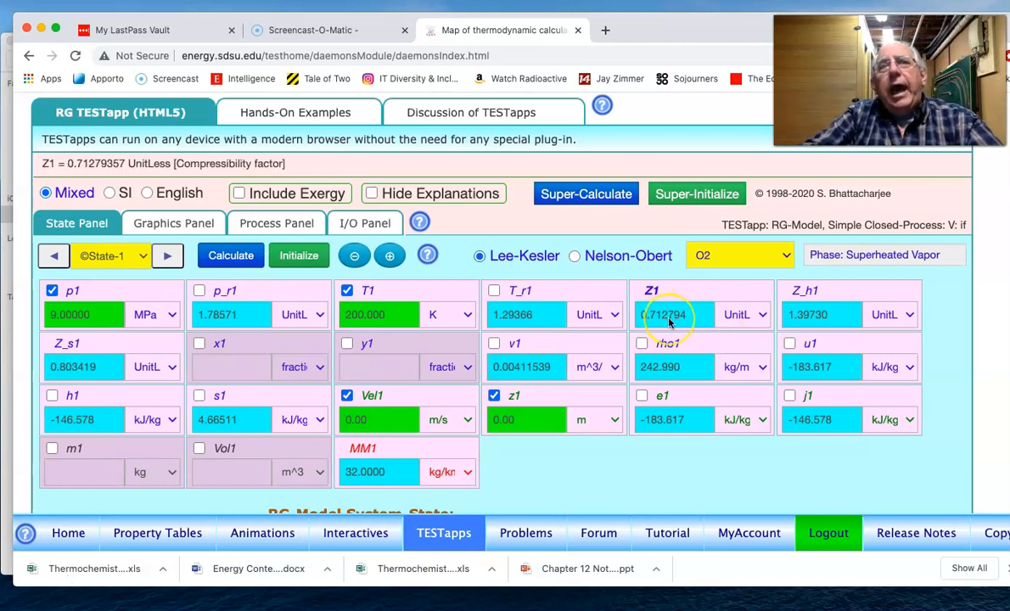
{"action": "mouse_move", "coordinate": [731, 288]}
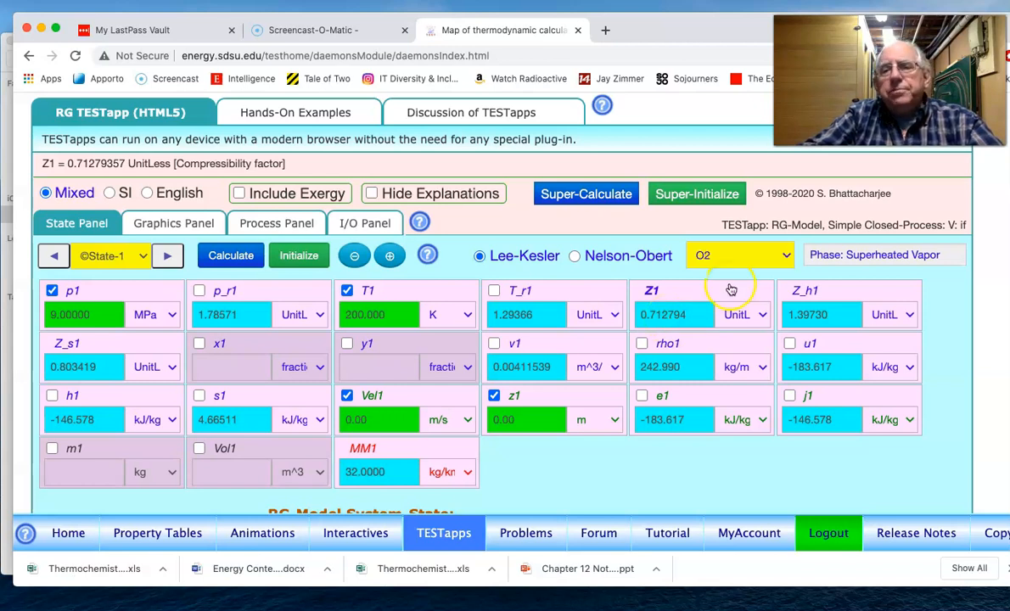
{"action": "mouse_move", "coordinate": [792, 267]}
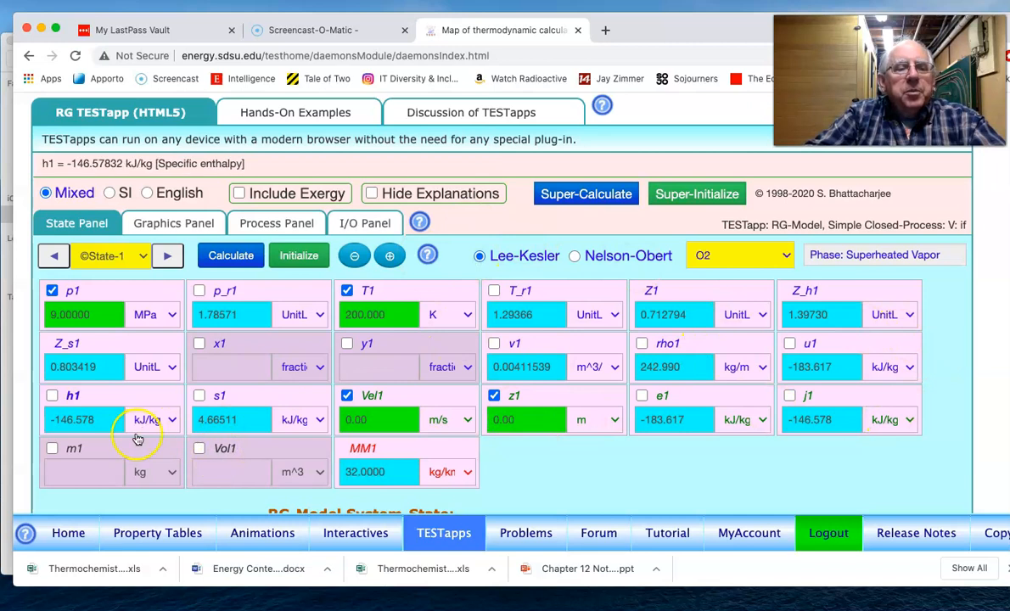
Enter a 0.5 m³ State-1 volume (mass ≈ 121.495 kg) and advance to State 2
{"action": "left_click", "coordinate": [198, 448]}
{"action": "type", "text": "0.500000"}
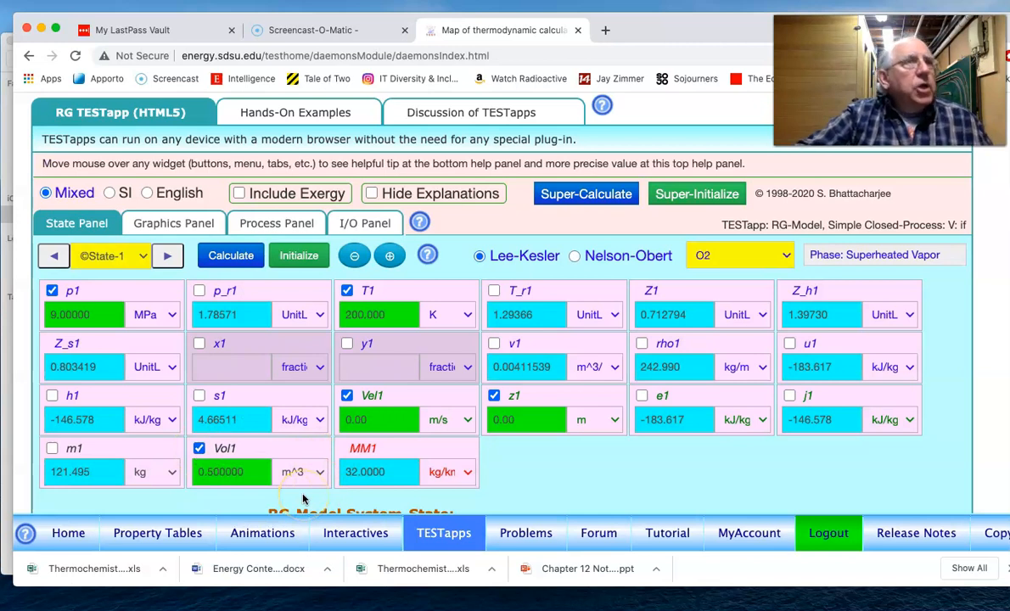
{"action": "mouse_move", "coordinate": [112, 495]}
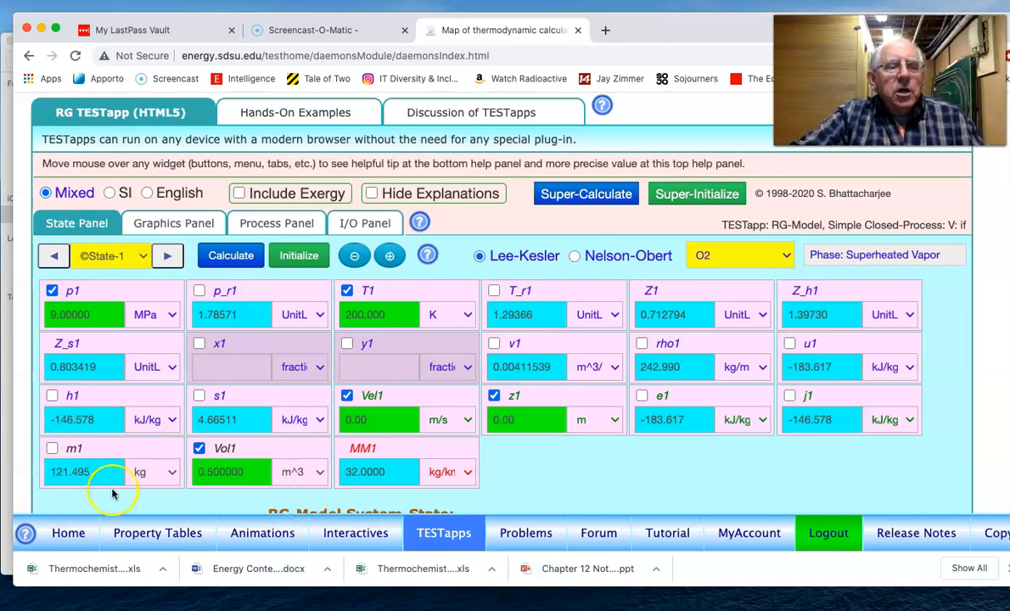
{"action": "mouse_move", "coordinate": [108, 471]}
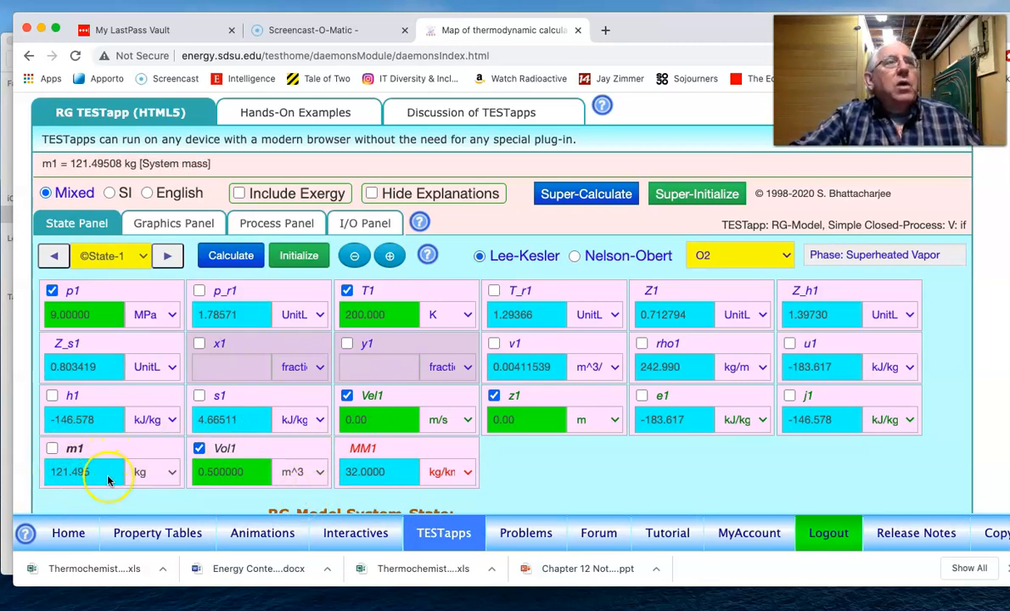
{"action": "left_click", "coordinate": [221, 472]}
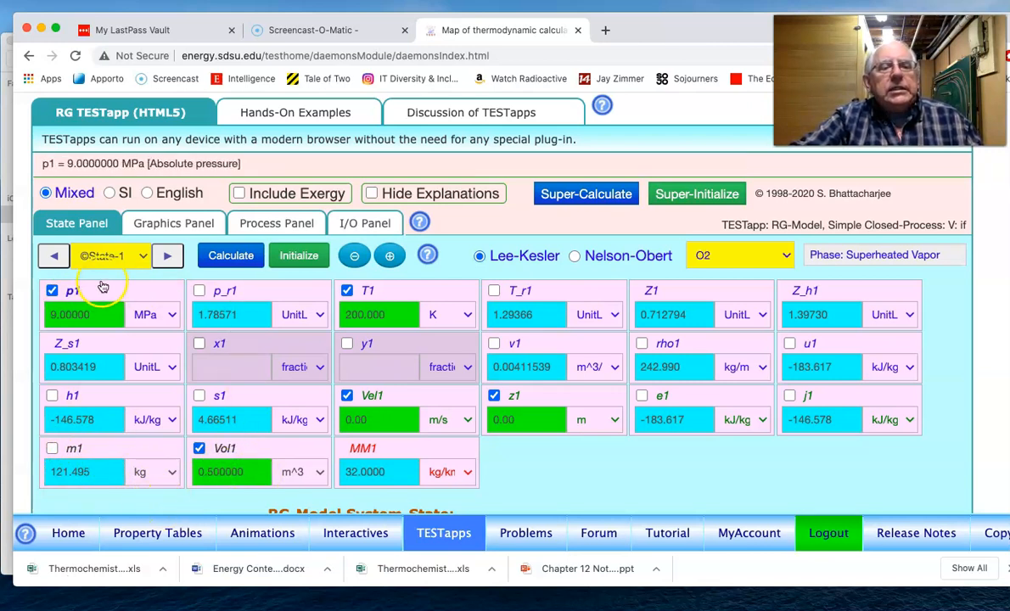
{"action": "left_click", "coordinate": [378, 315]}
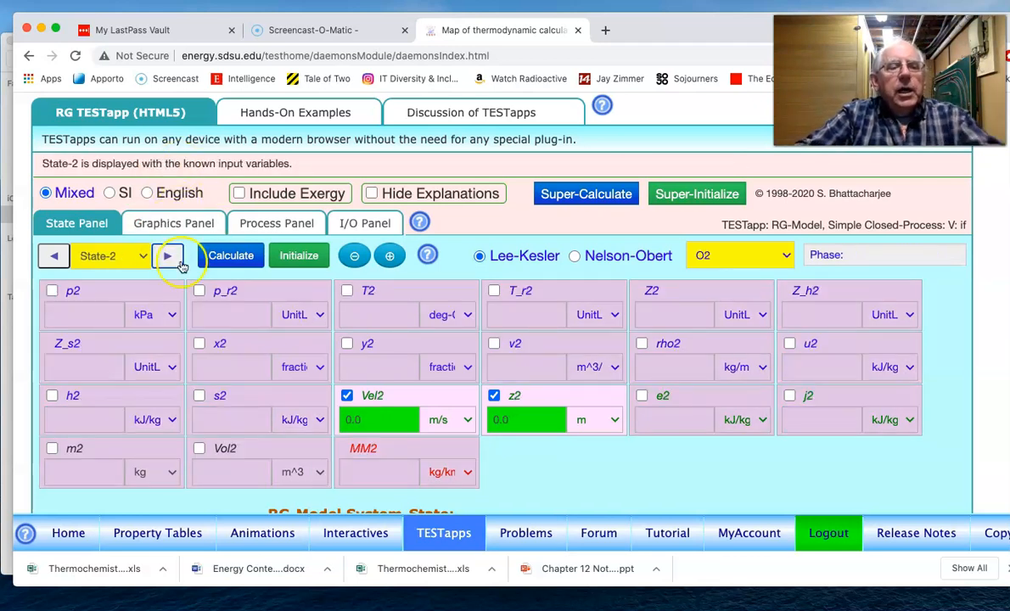
Set State 2's volume to =Vol1 and its temperature to 240 K
{"action": "left_click", "coordinate": [199, 448]}
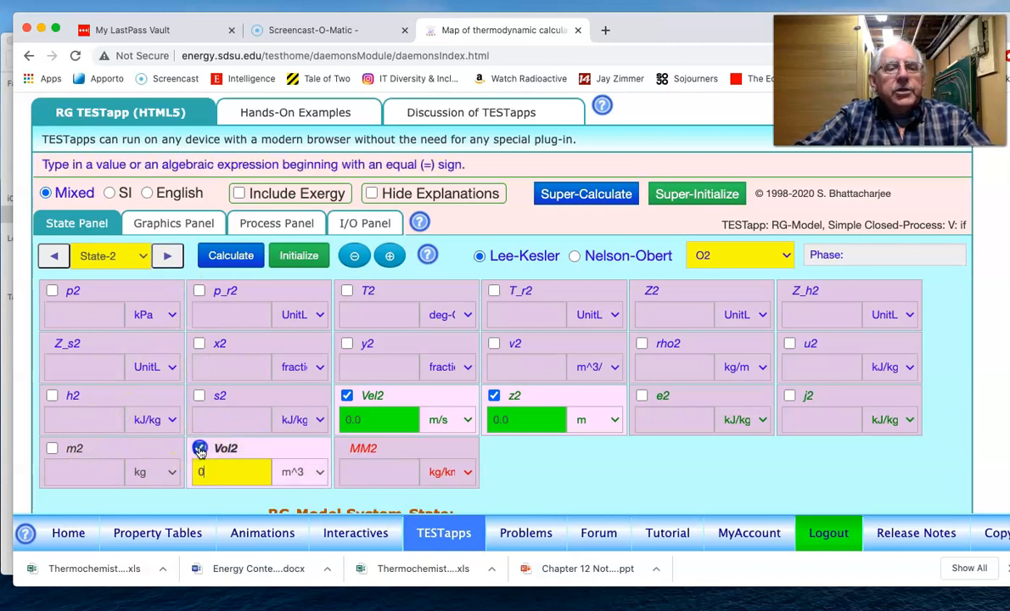
{"action": "type", "text": "V"}
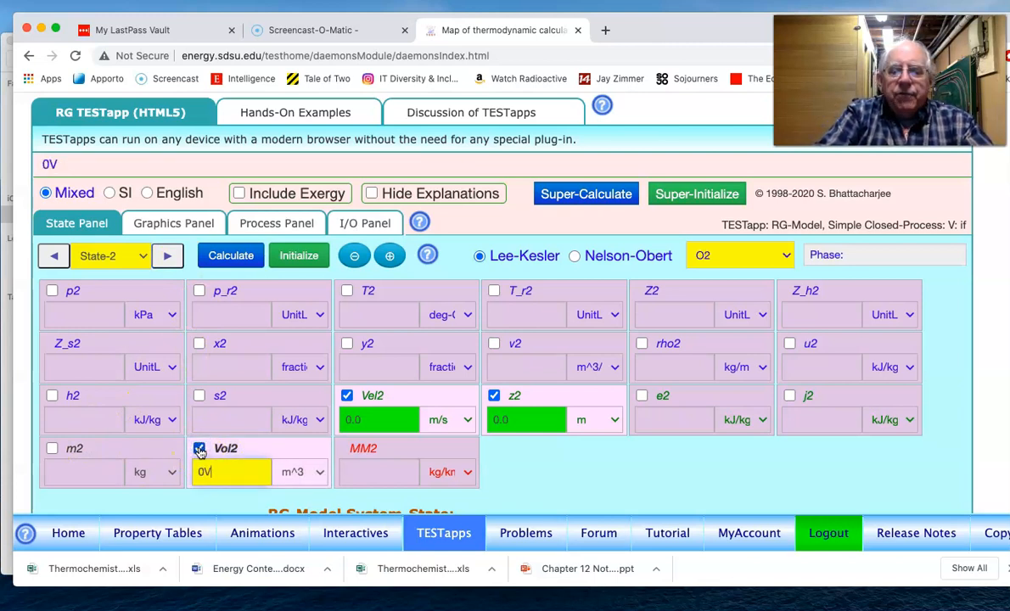
{"action": "left_click", "coordinate": [230, 255]}
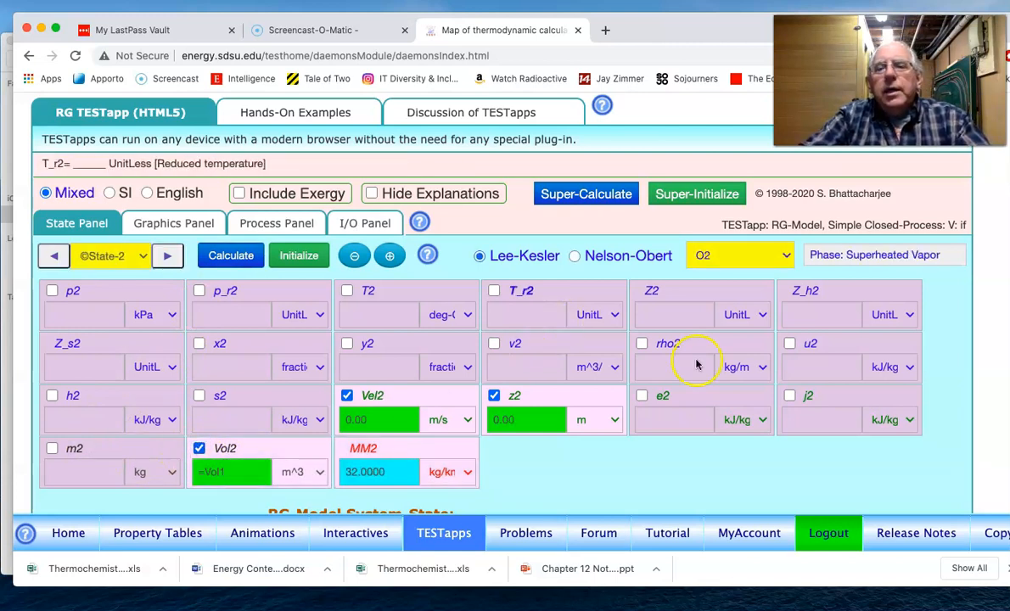
{"action": "mouse_move", "coordinate": [751, 268]}
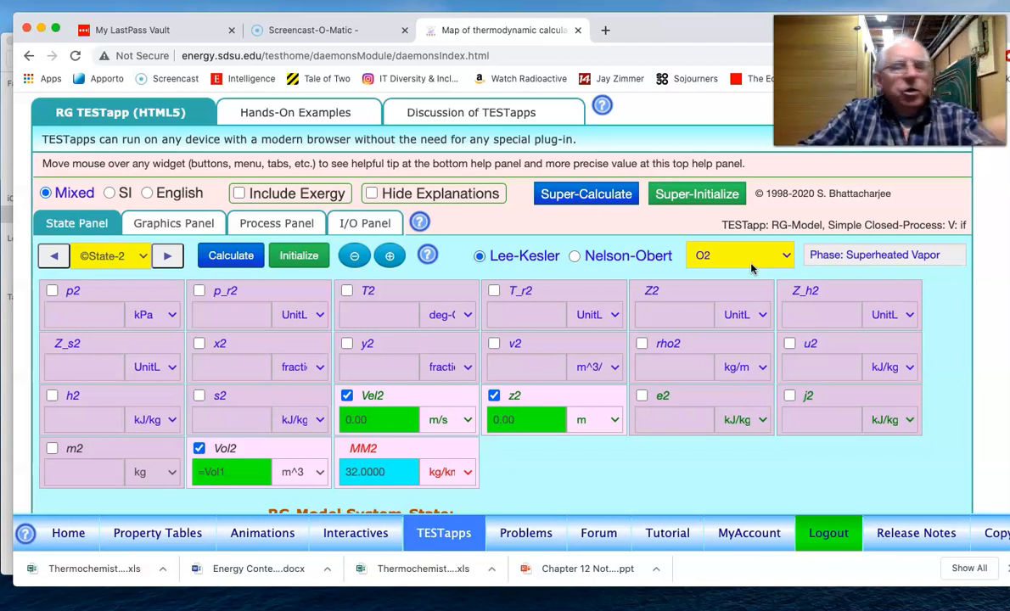
{"action": "left_click", "coordinate": [450, 315]}
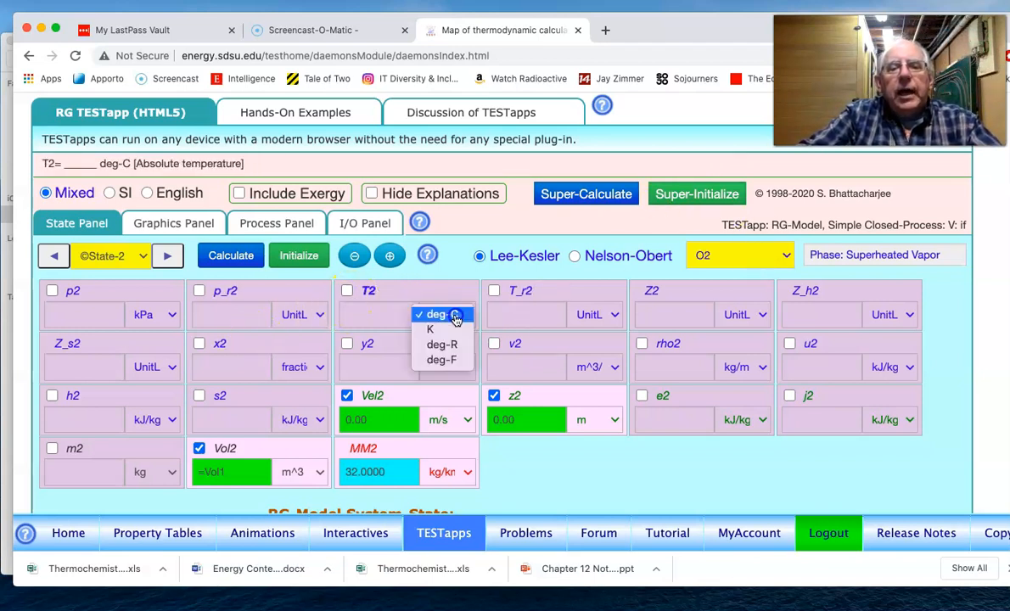
{"action": "left_click", "coordinate": [430, 329]}
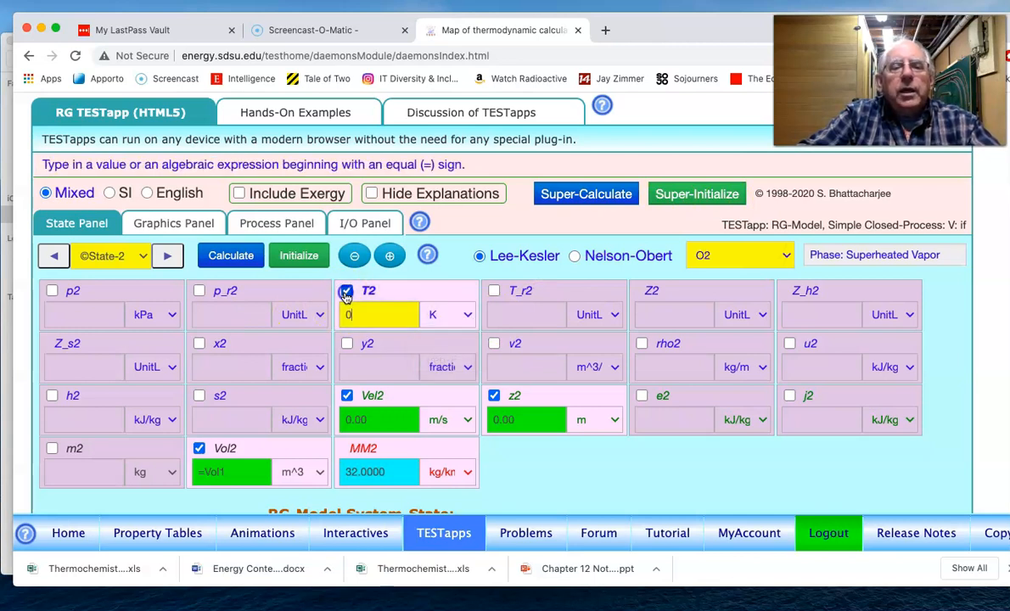
{"action": "type", "text": "240"}
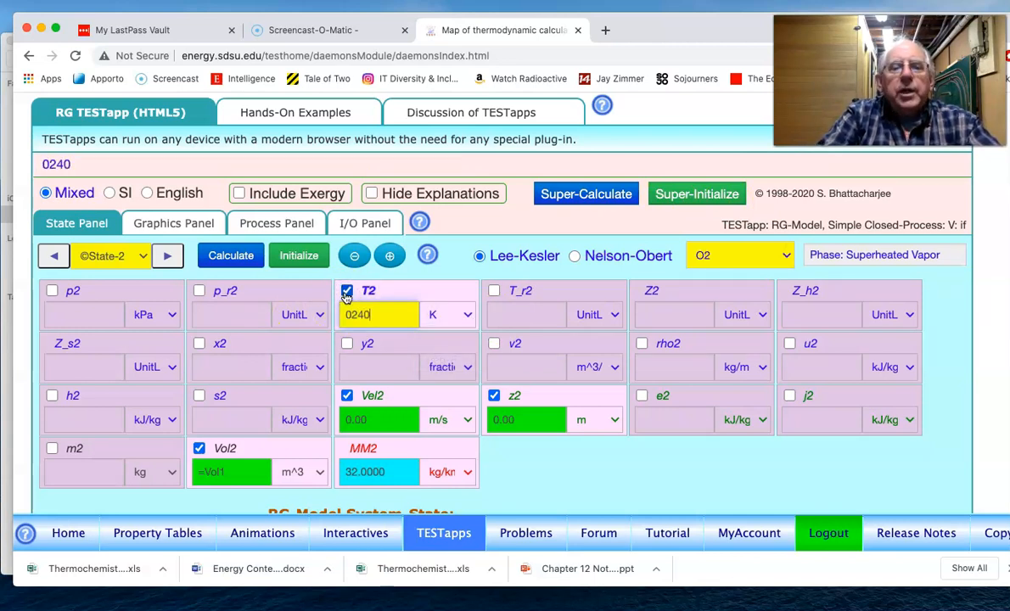
{"action": "left_click", "coordinate": [231, 256]}
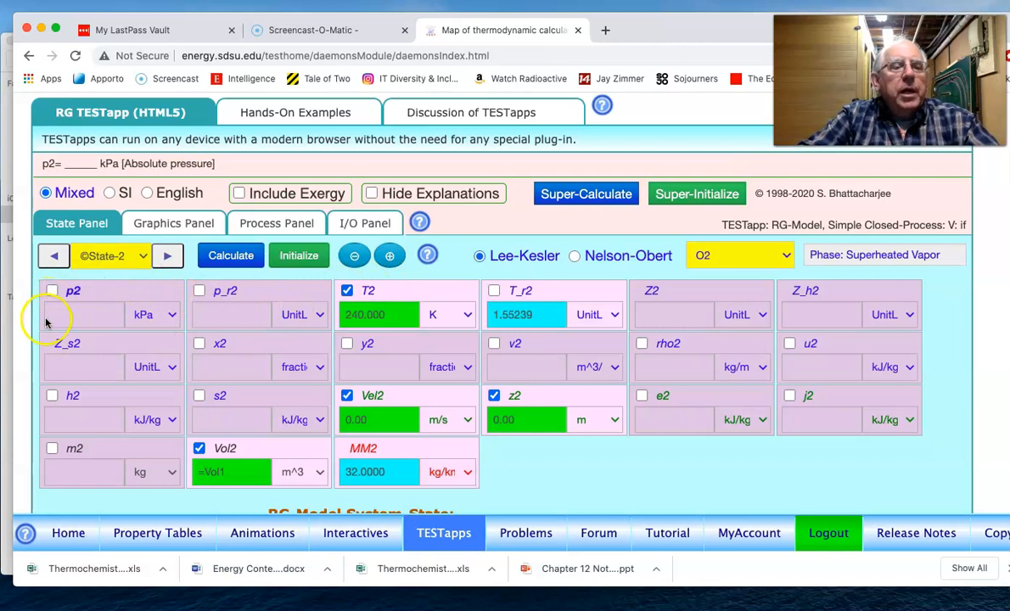
{"action": "mouse_move", "coordinate": [81, 319]}
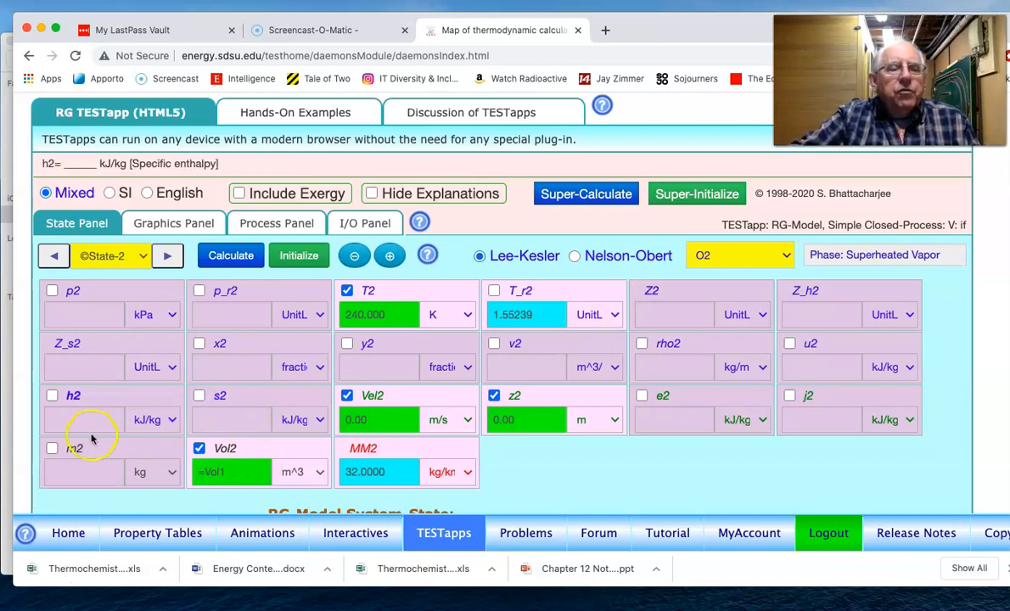
{"action": "left_click", "coordinate": [232, 472]}
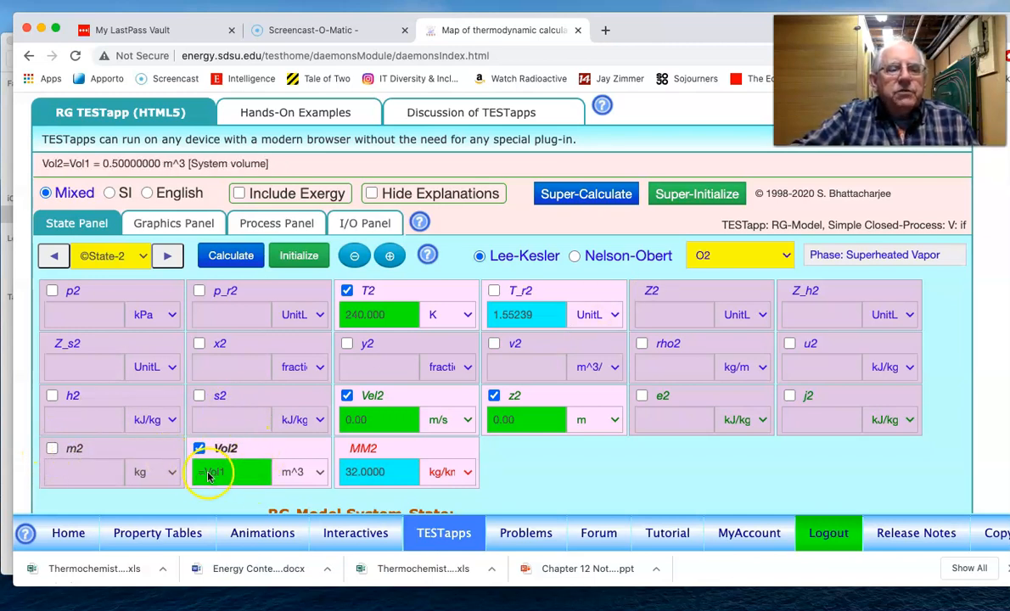
{"action": "left_click", "coordinate": [52, 448]}
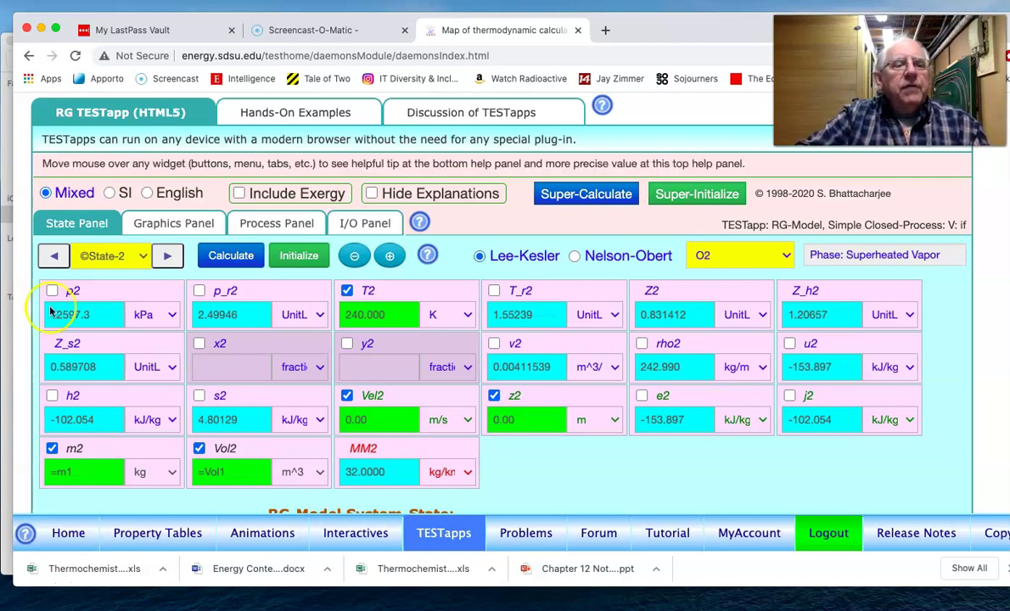
{"action": "mouse_move", "coordinate": [85, 314]}
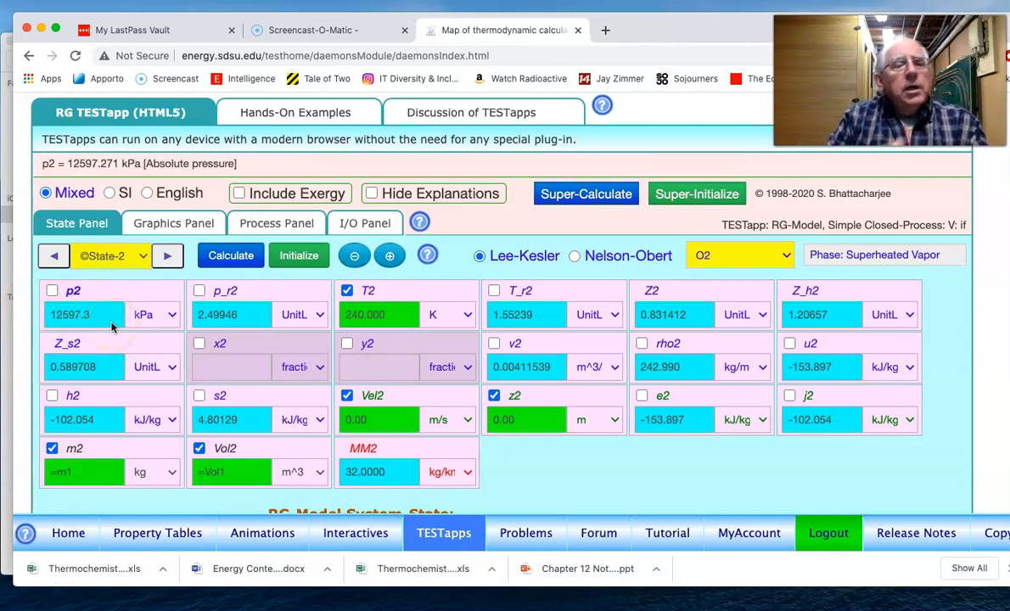
{"action": "left_click", "coordinate": [155, 314]}
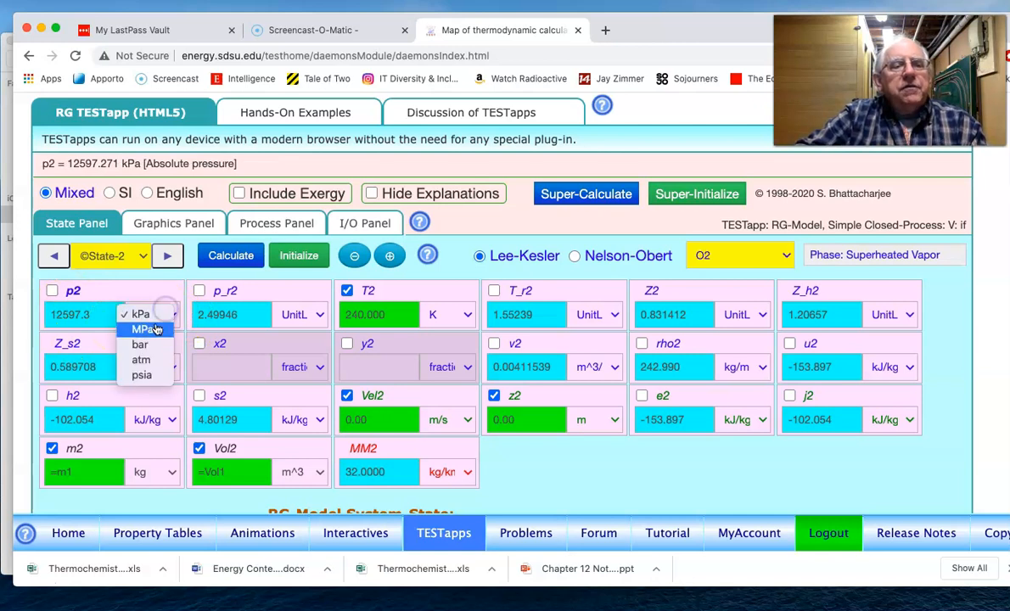
{"action": "left_click", "coordinate": [140, 329]}
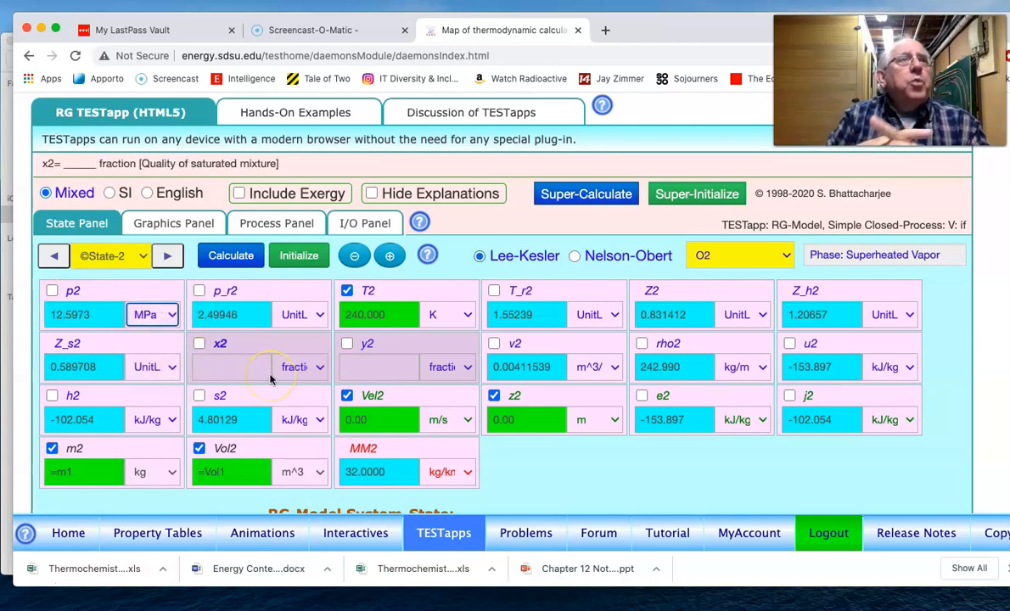
{"action": "mouse_move", "coordinate": [272, 374]}
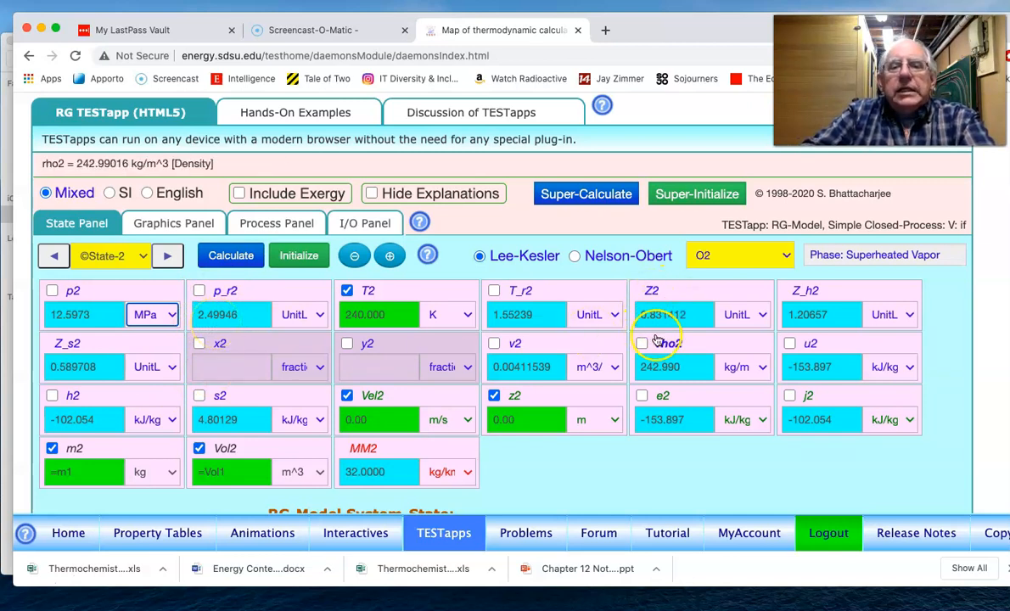
{"action": "left_click", "coordinate": [673, 314]}
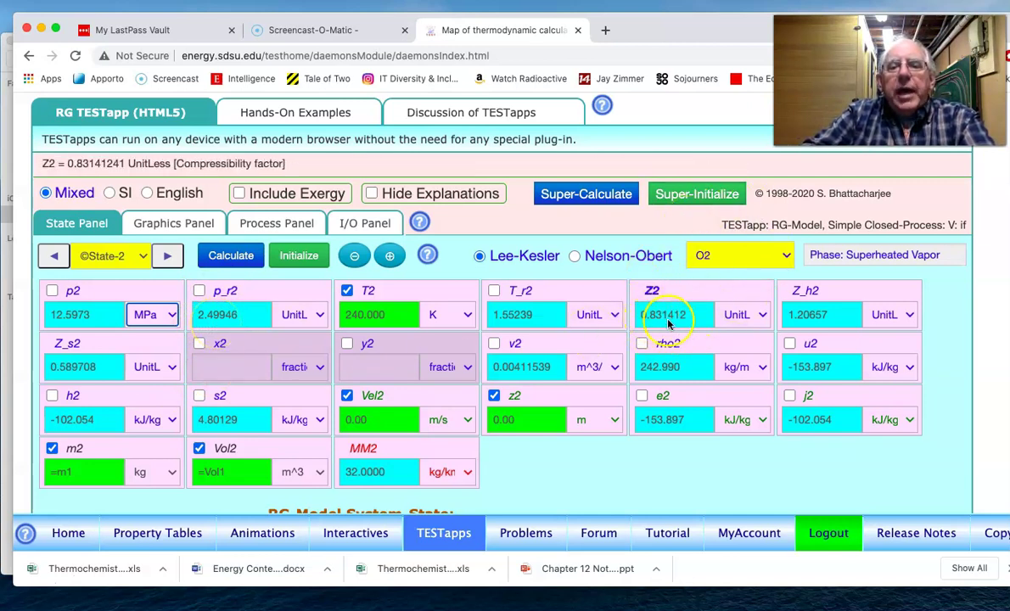
{"action": "mouse_move", "coordinate": [696, 327]}
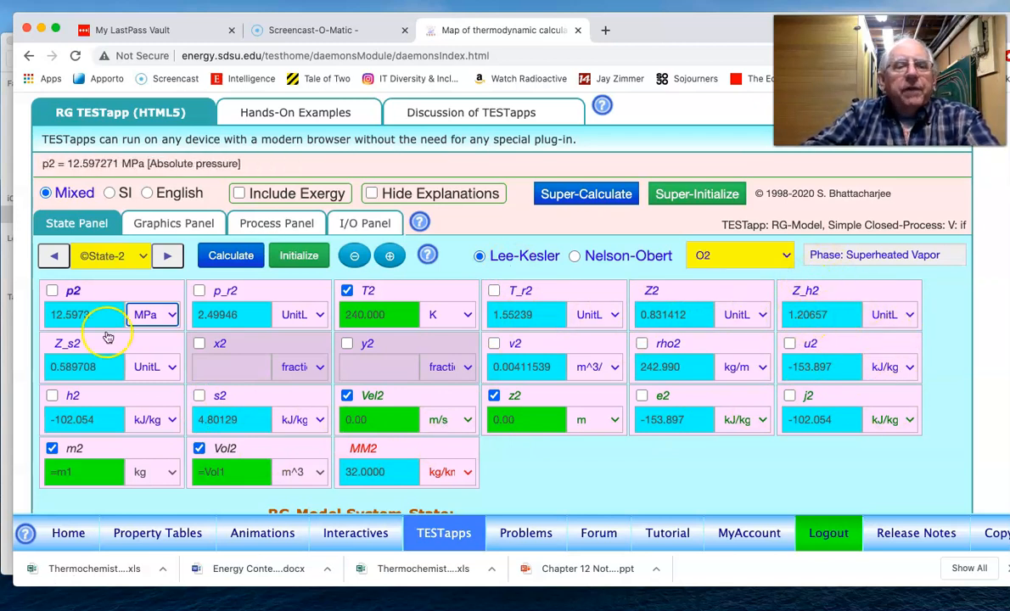
{"action": "left_click", "coordinate": [67, 343]}
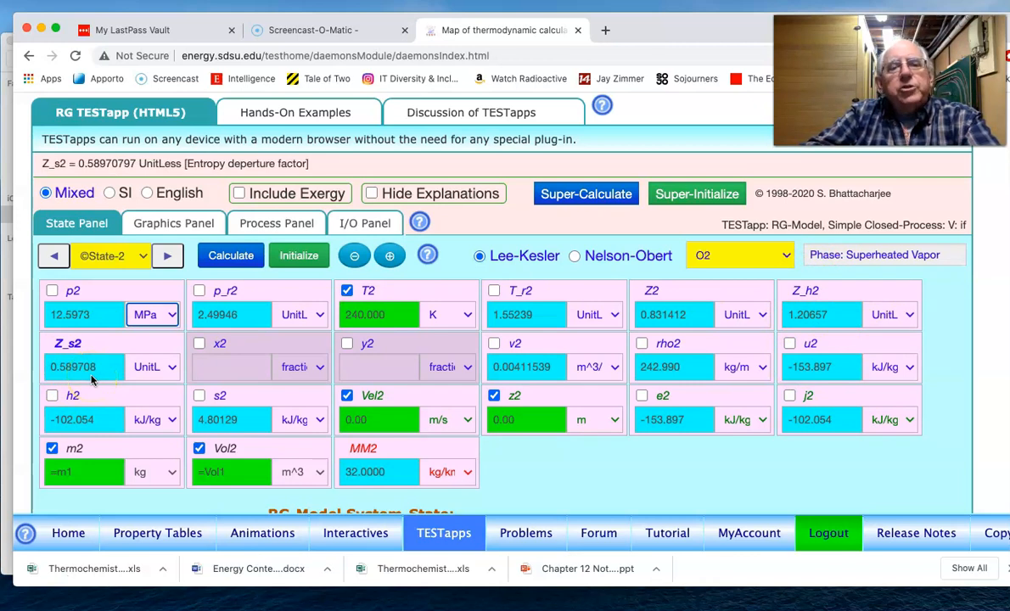
{"action": "mouse_move", "coordinate": [675, 458]}
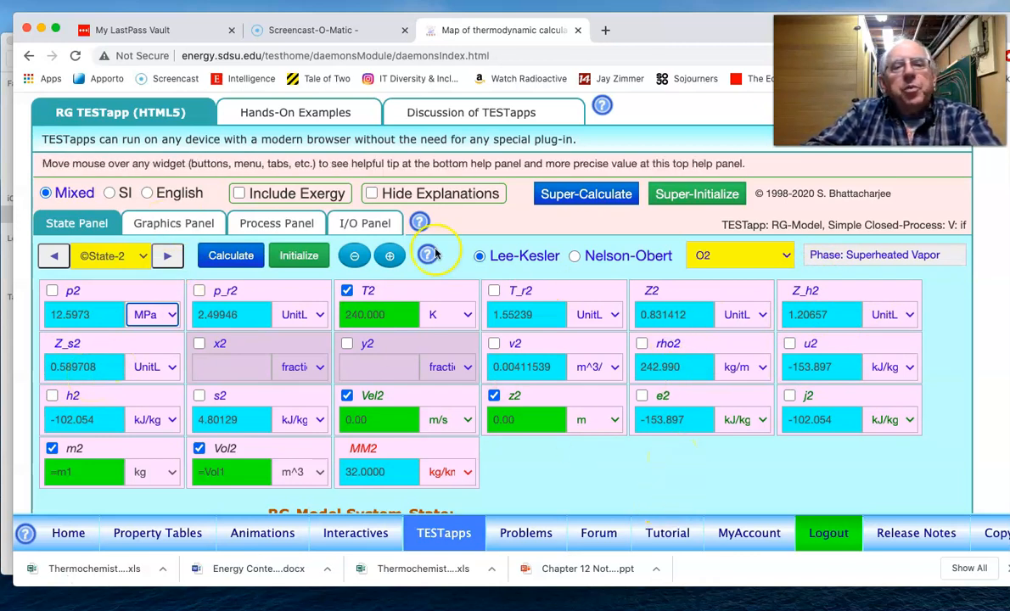
Define Process 1 from State 1 to State 2 with zero boundary work WB1, giving Q ≈ 3610.79 kJ
{"action": "left_click", "coordinate": [276, 223]}
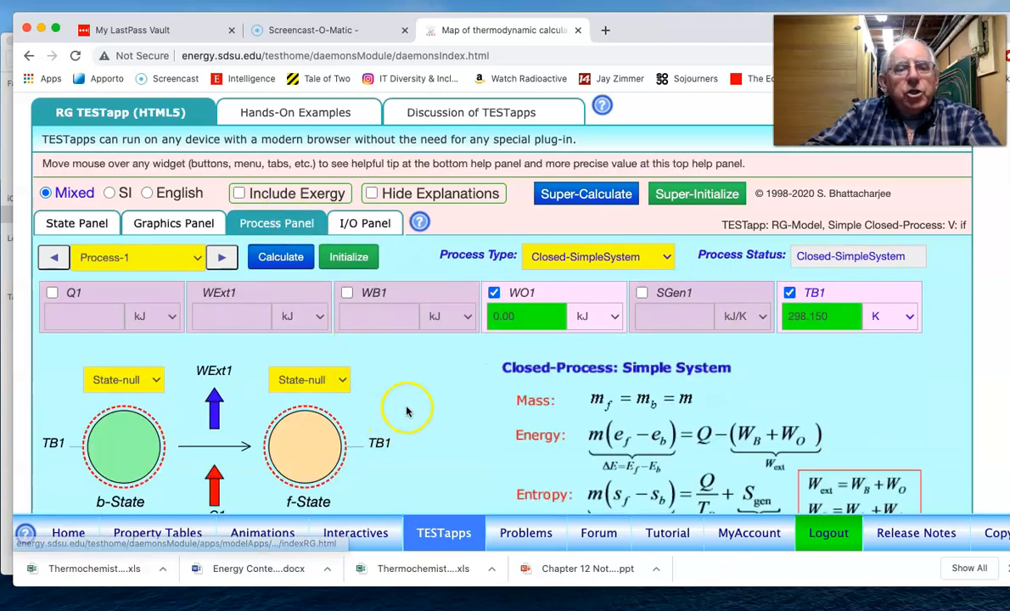
{"action": "scroll", "scroll_direction": "down", "scroll_amount": 3}
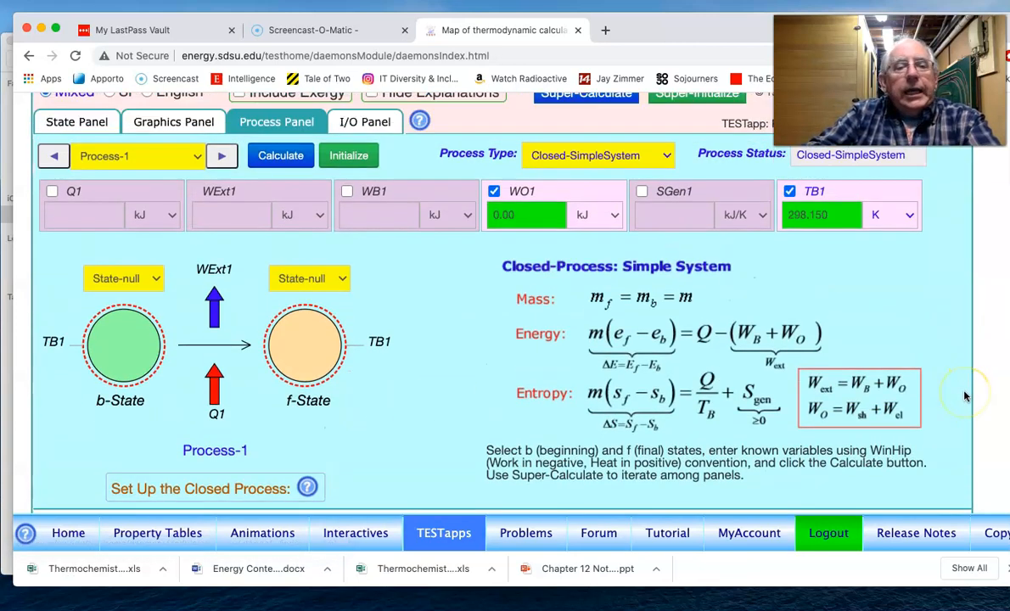
{"action": "scroll", "scroll_direction": "up", "scroll_amount": 3}
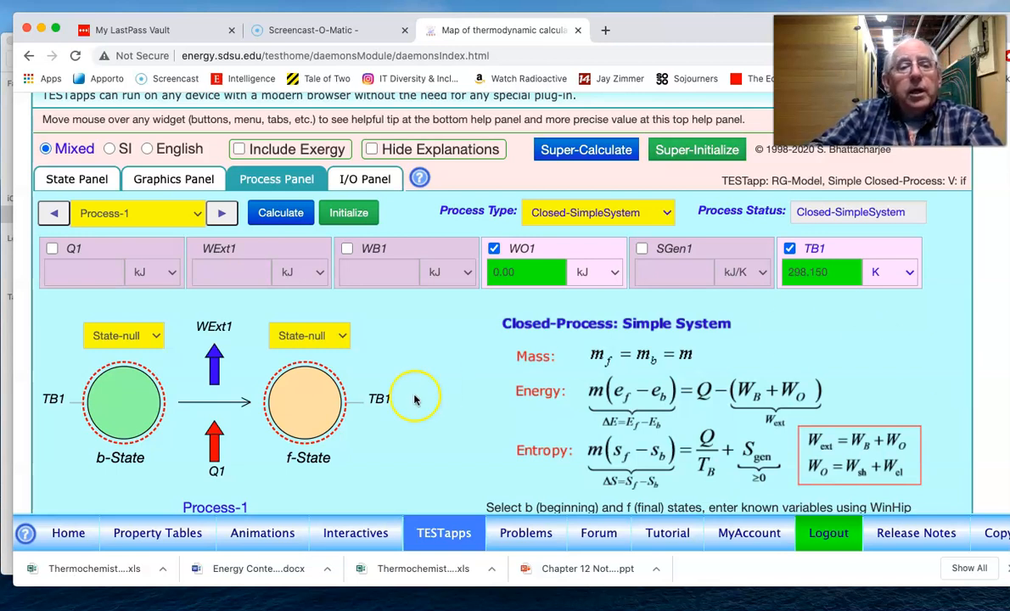
{"action": "left_click", "coordinate": [123, 335]}
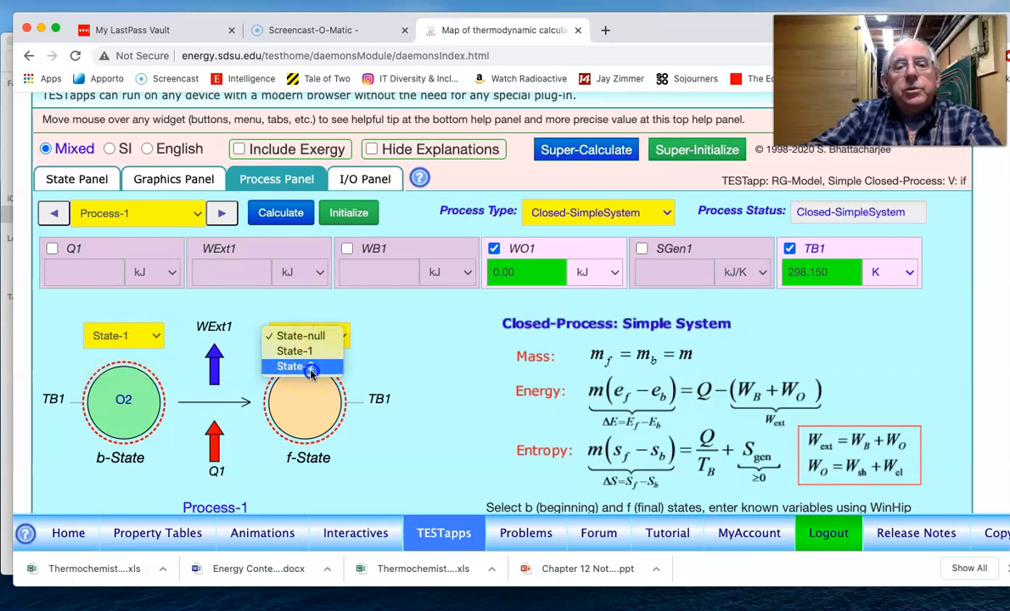
{"action": "left_click", "coordinate": [301, 366]}
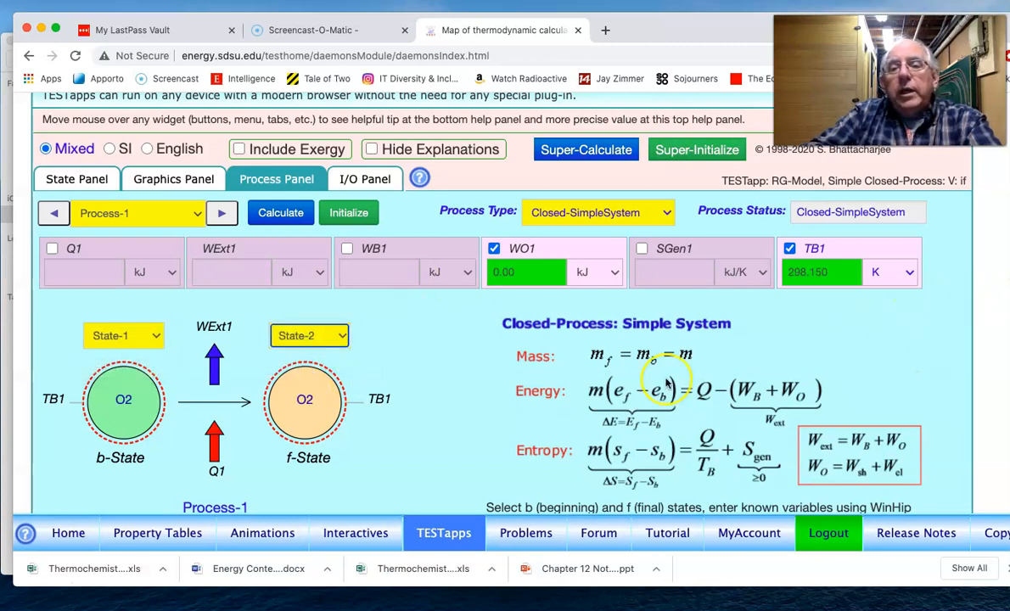
{"action": "mouse_move", "coordinate": [871, 451]}
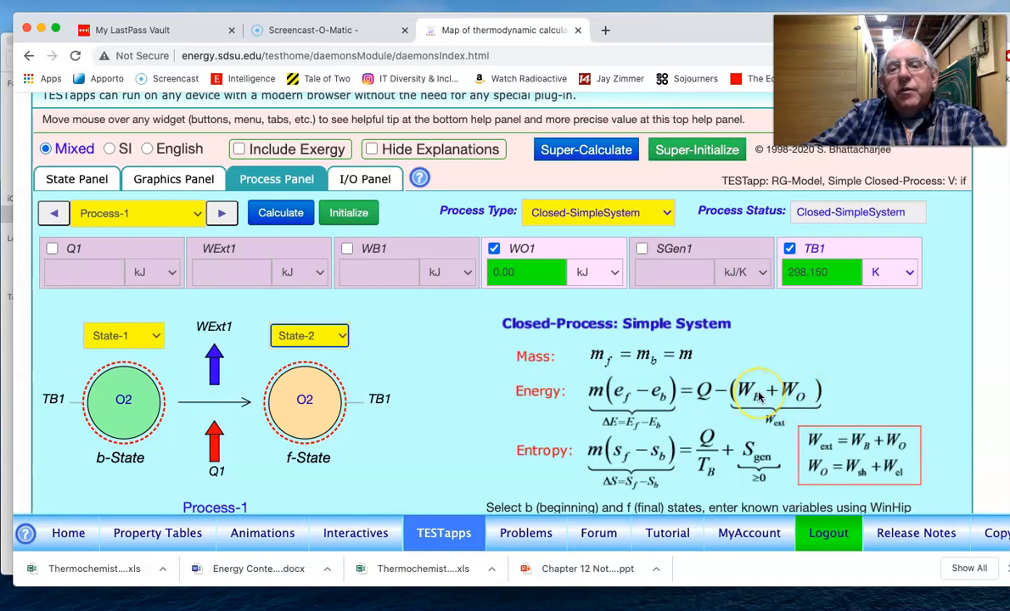
{"action": "mouse_move", "coordinate": [441, 272]}
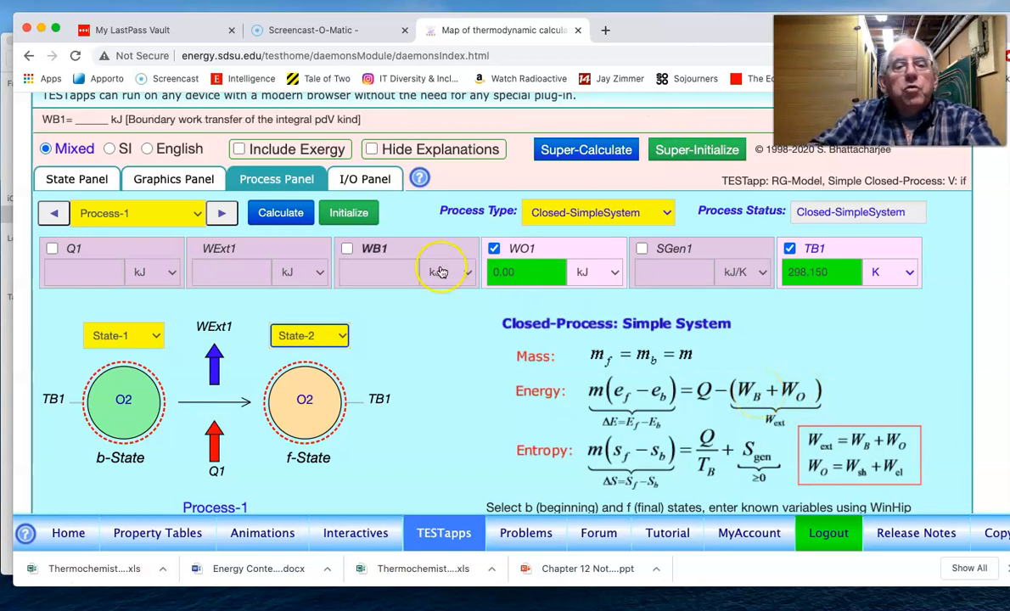
{"action": "left_click", "coordinate": [280, 212]}
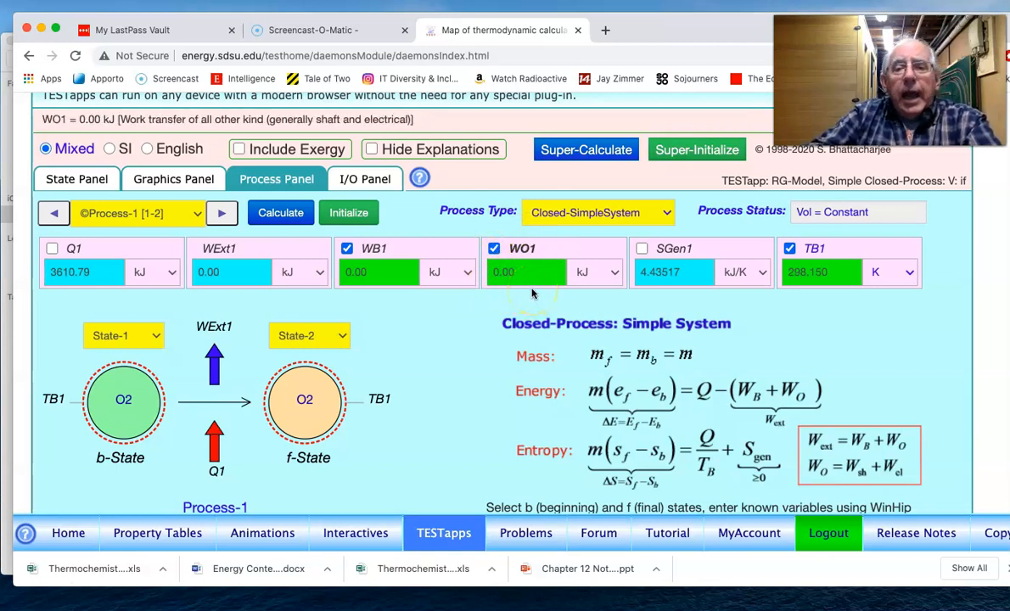
{"action": "mouse_move", "coordinate": [897, 427]}
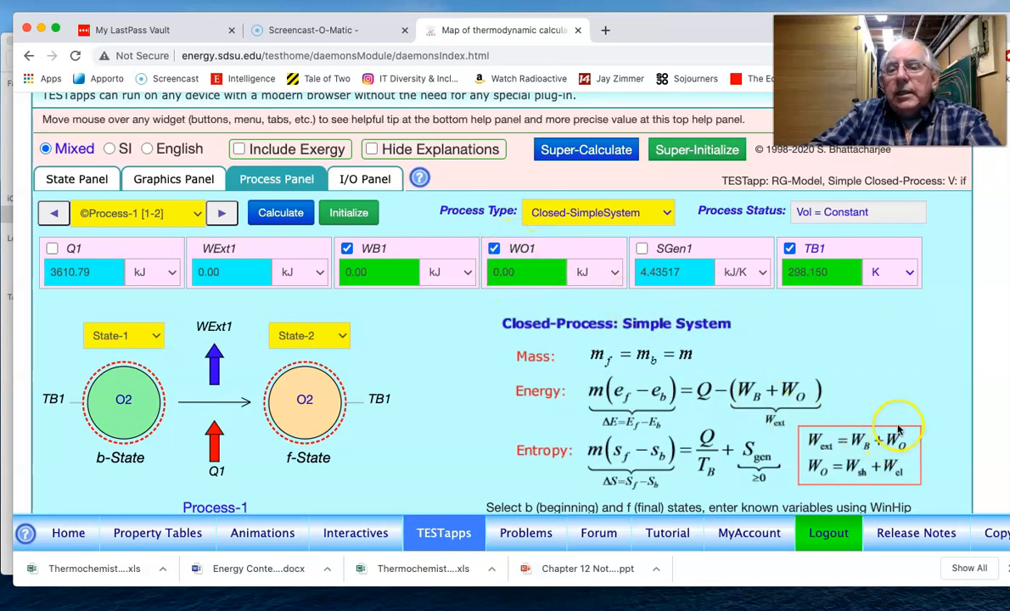
{"action": "mouse_move", "coordinate": [841, 480]}
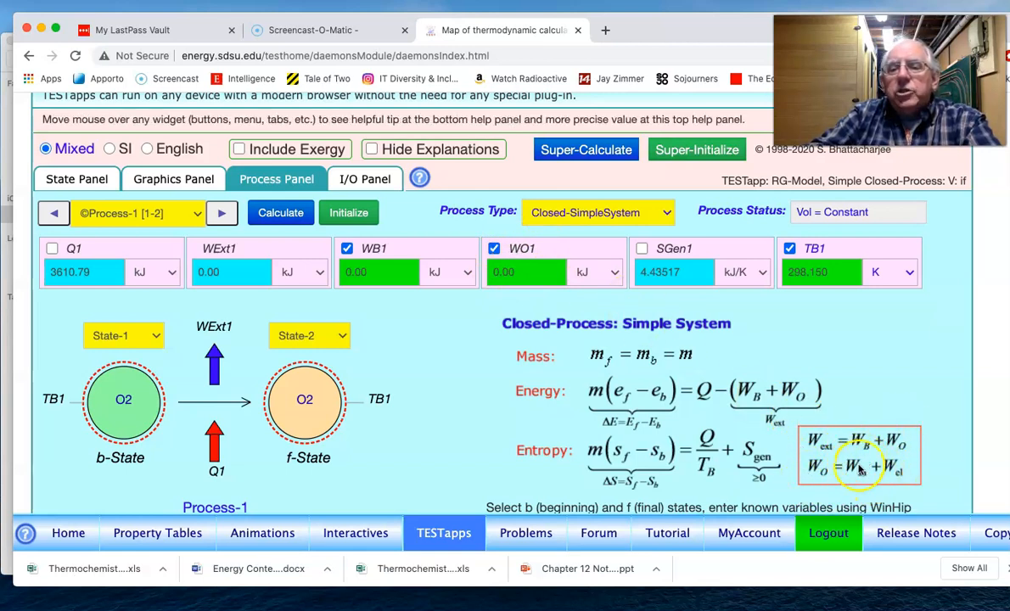
{"action": "mouse_move", "coordinate": [904, 475]}
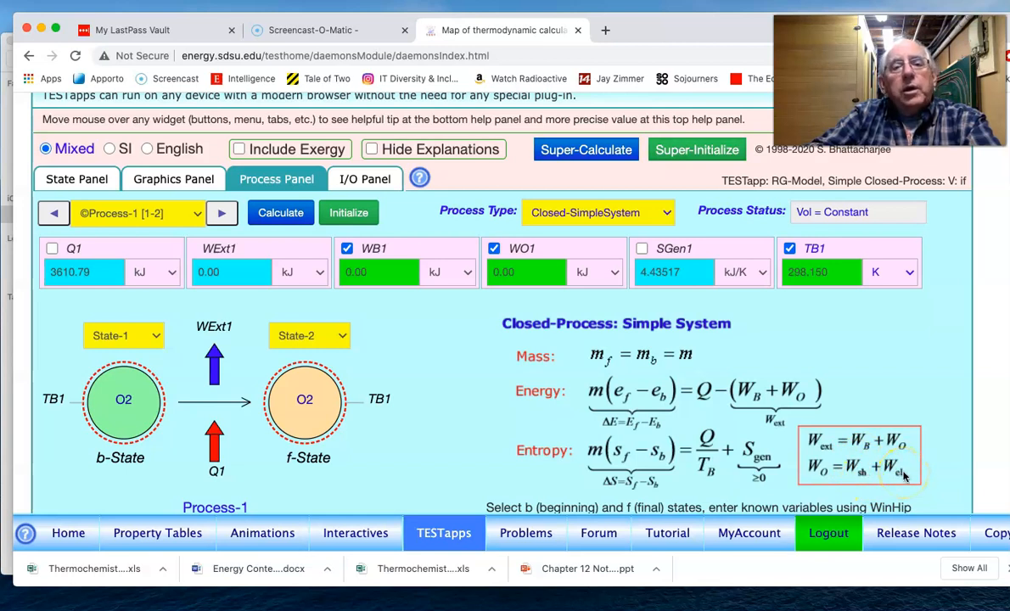
{"action": "mouse_move", "coordinate": [887, 466]}
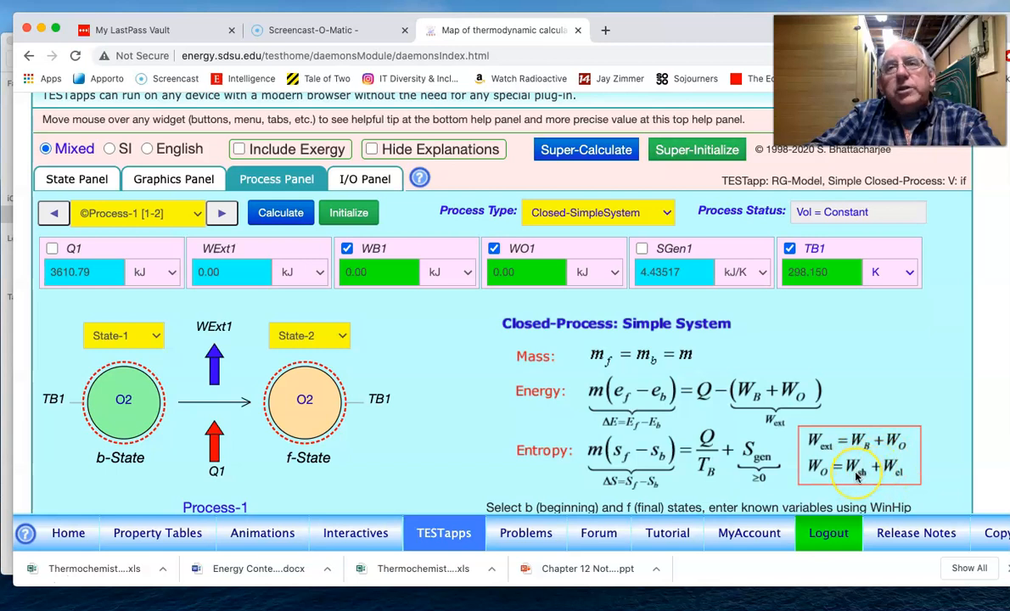
{"action": "mouse_move", "coordinate": [856, 475]}
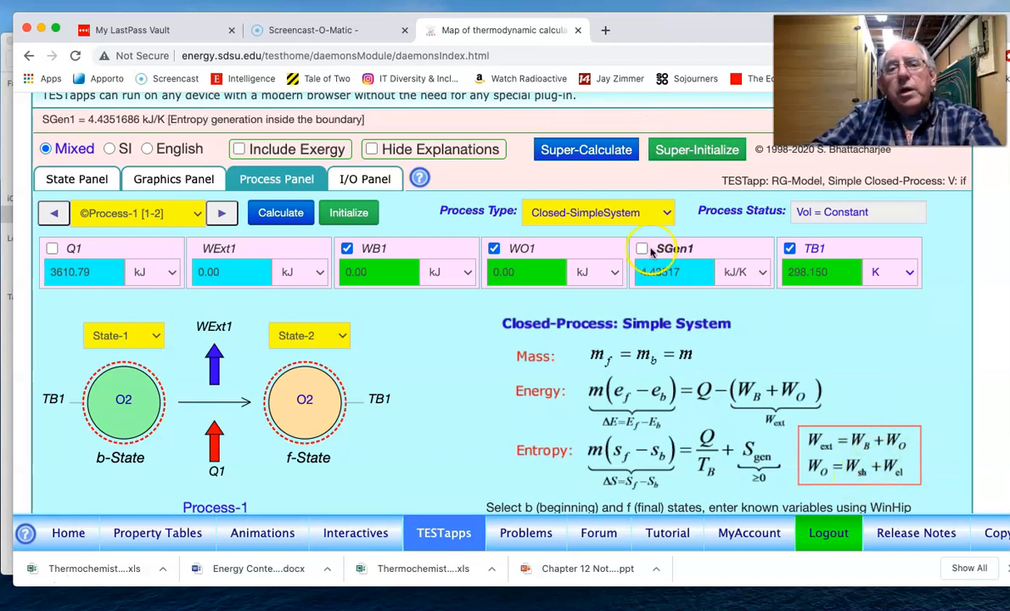
Replace known WO1 with Q1 = 0 and recalculate, giving WO1 ≈ −3610.79 kJ
{"action": "left_click", "coordinate": [494, 248]}
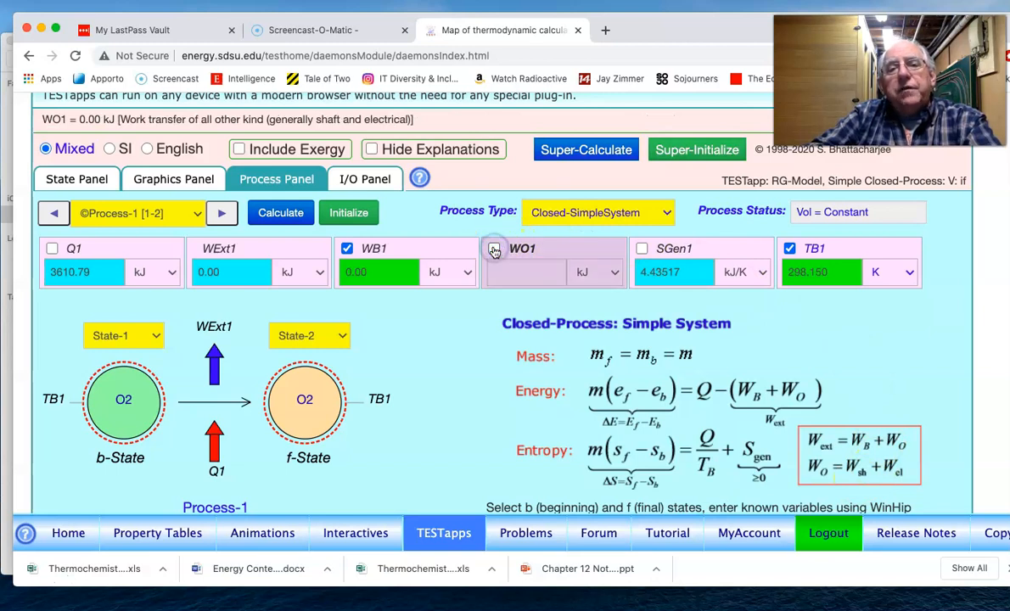
{"action": "left_click", "coordinate": [52, 247]}
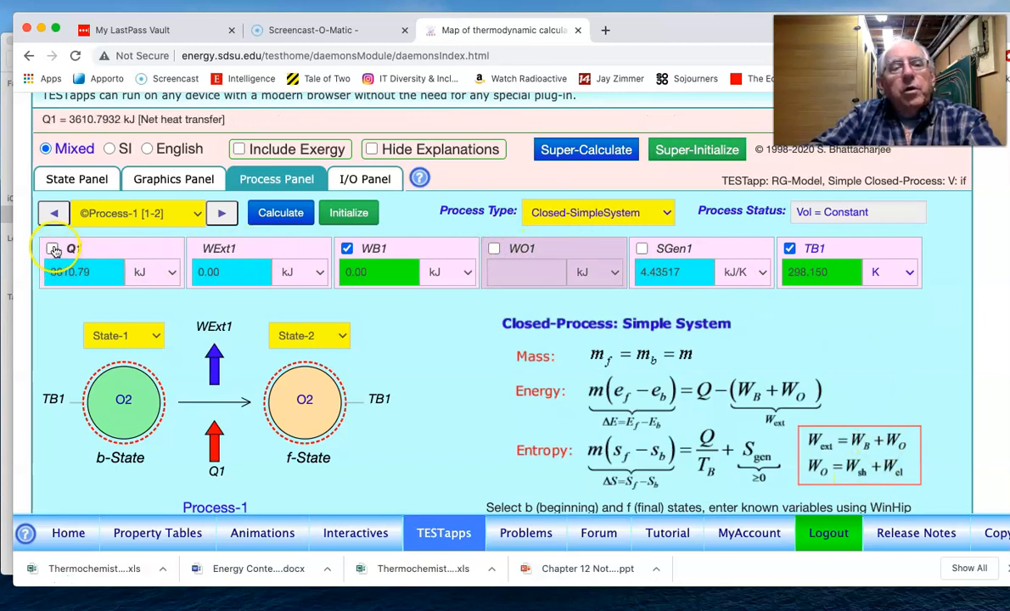
{"action": "left_click", "coordinate": [53, 248]}
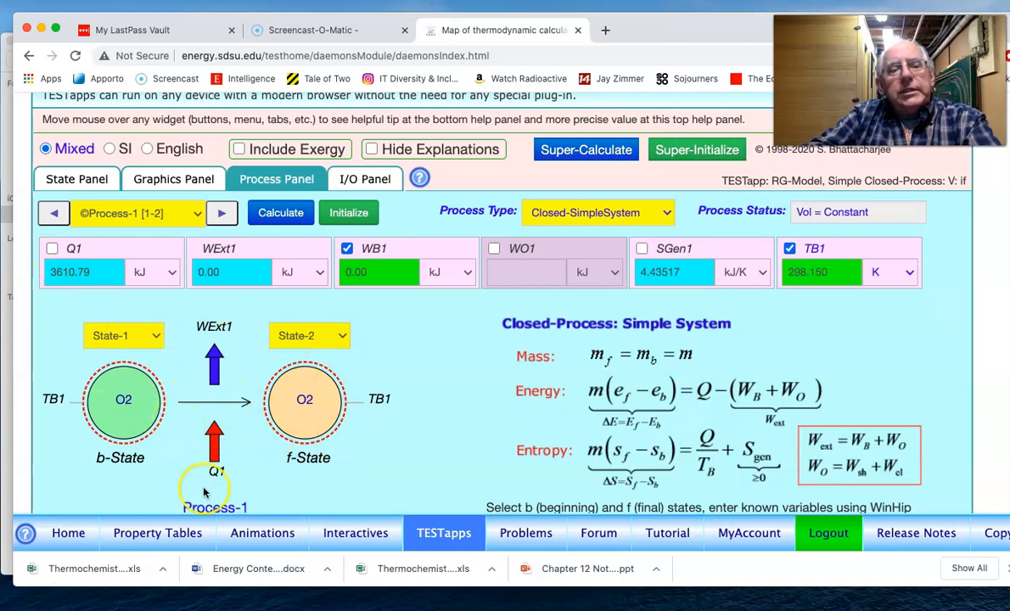
{"action": "left_click", "coordinate": [52, 248]}
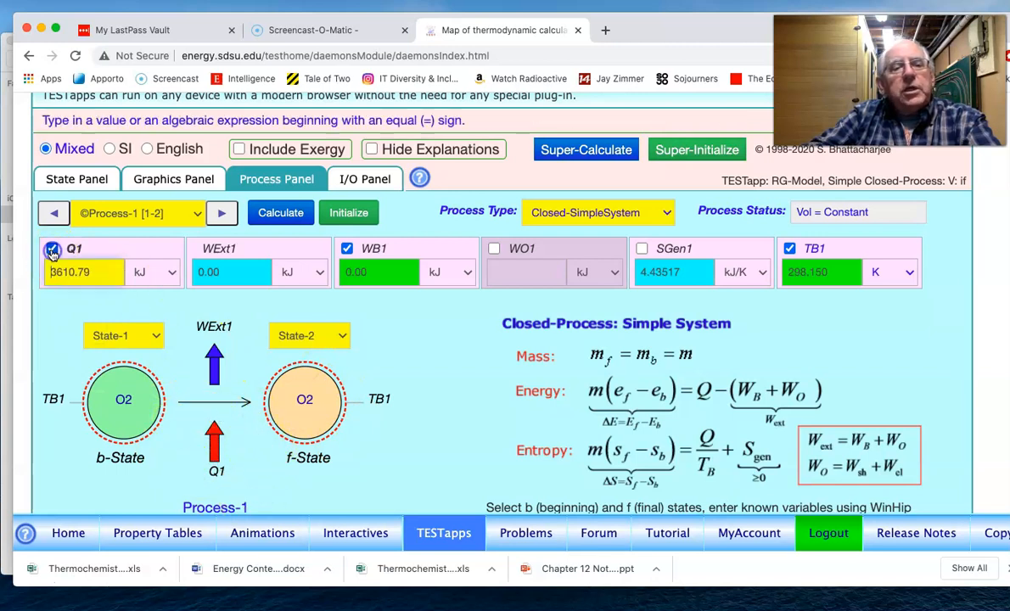
{"action": "left_click", "coordinate": [52, 247]}
{"action": "type", "text": "0"}
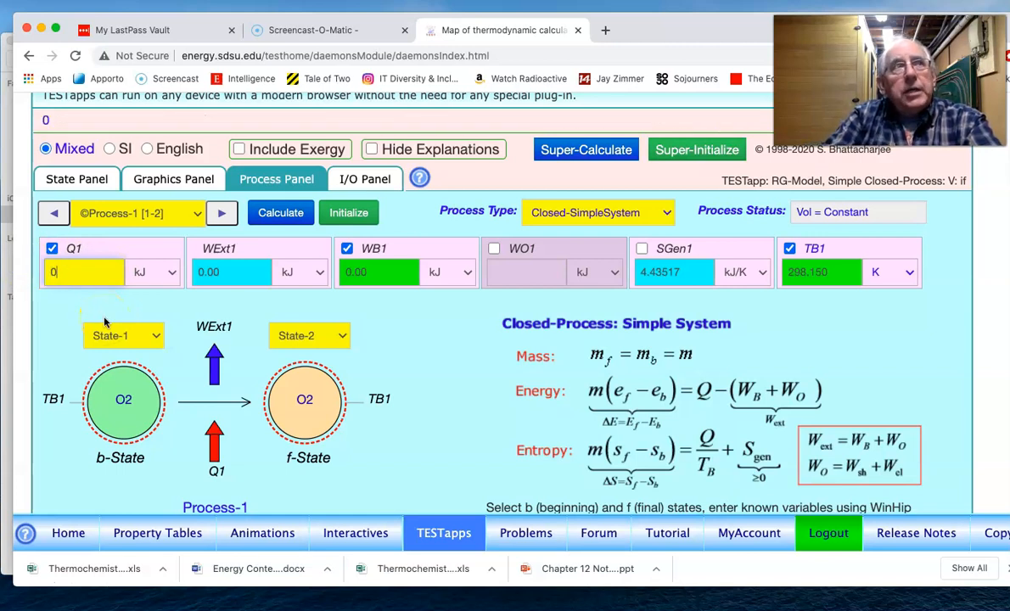
{"action": "left_click", "coordinate": [280, 212]}
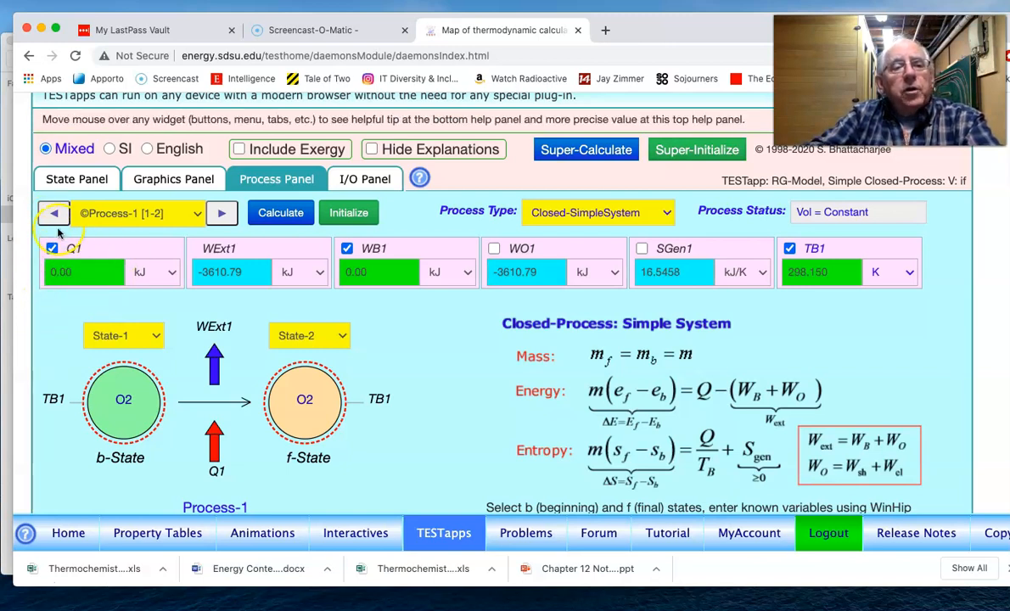
{"action": "left_click", "coordinate": [378, 272]}
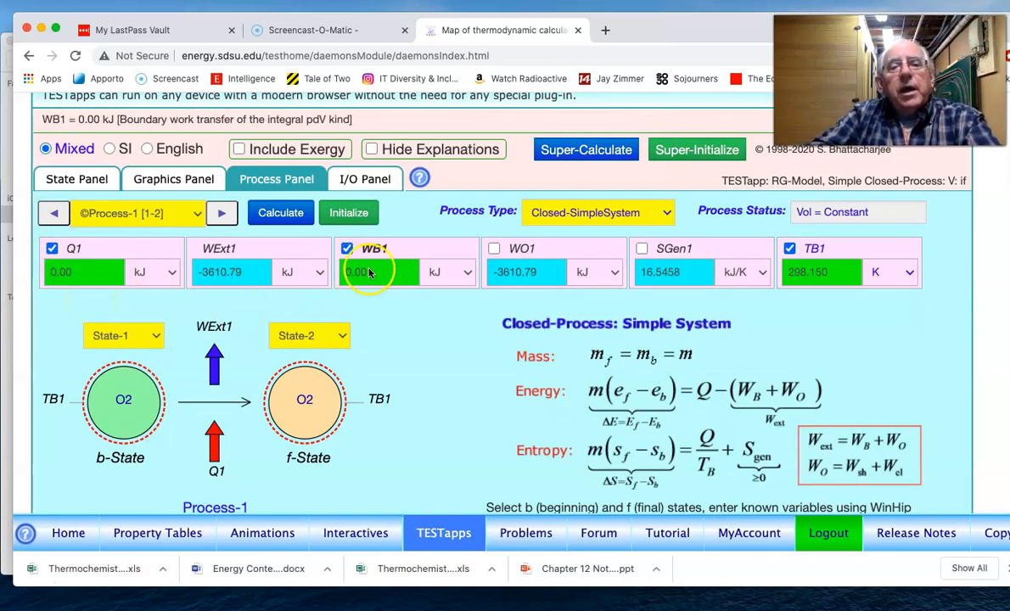
{"action": "left_click", "coordinate": [494, 248]}
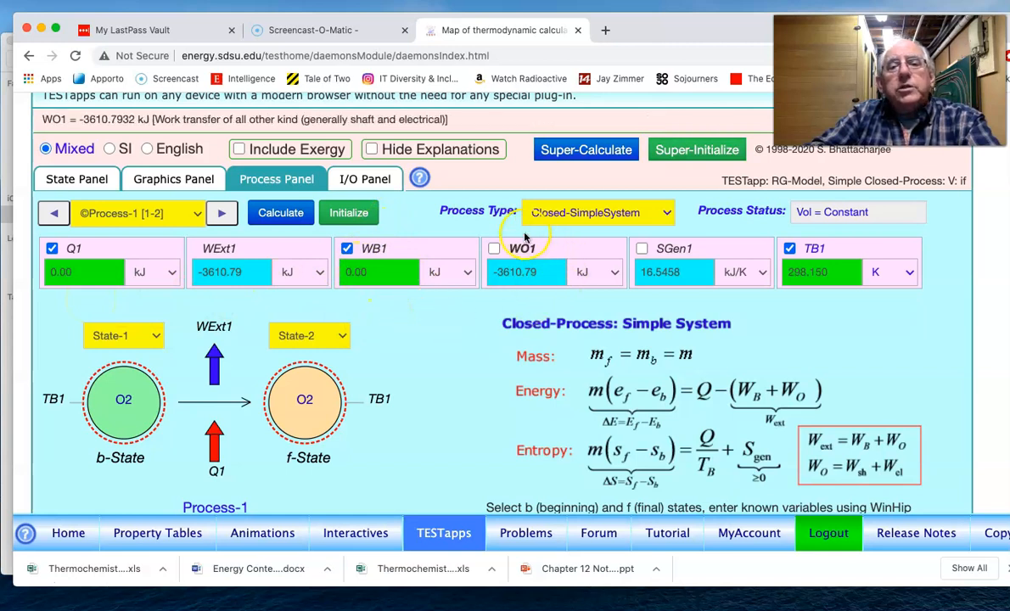
{"action": "mouse_move", "coordinate": [537, 295]}
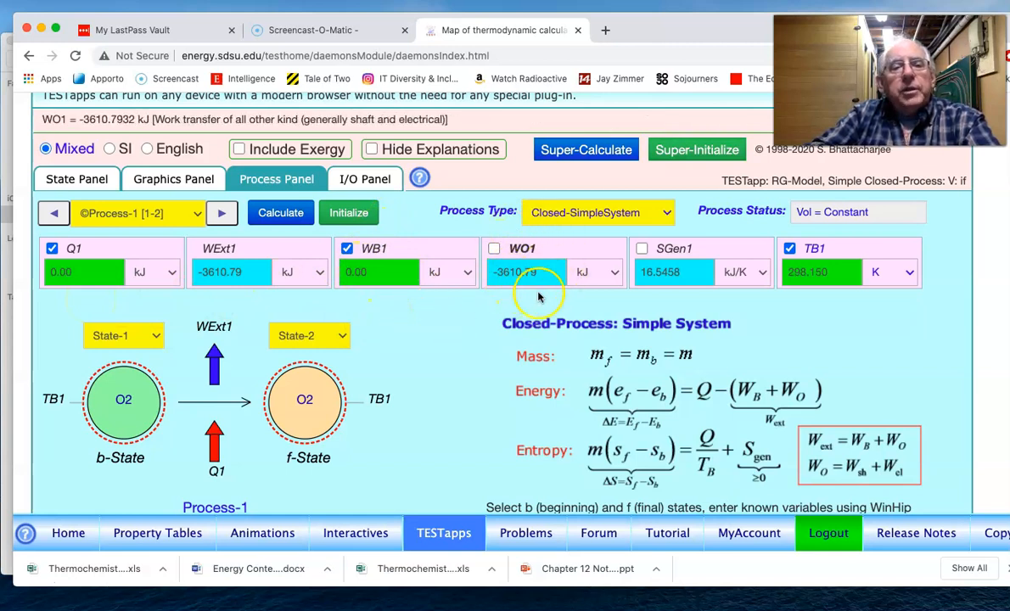
{"action": "mouse_move", "coordinate": [539, 296]}
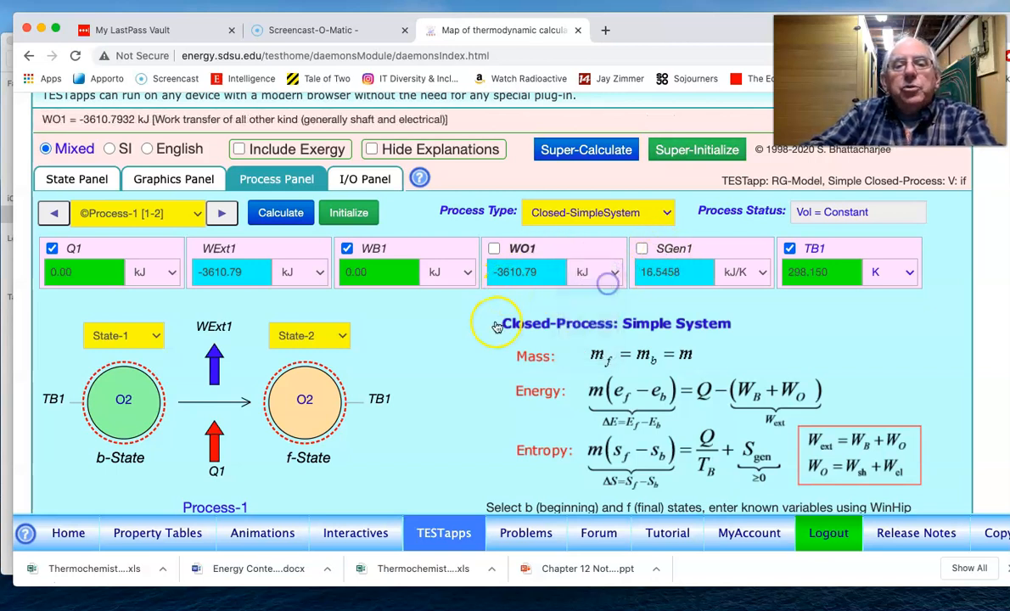
Switch WO1's unit from kJ to MJ, showing ≈ −3.61079 MJ
{"action": "left_click", "coordinate": [594, 272]}
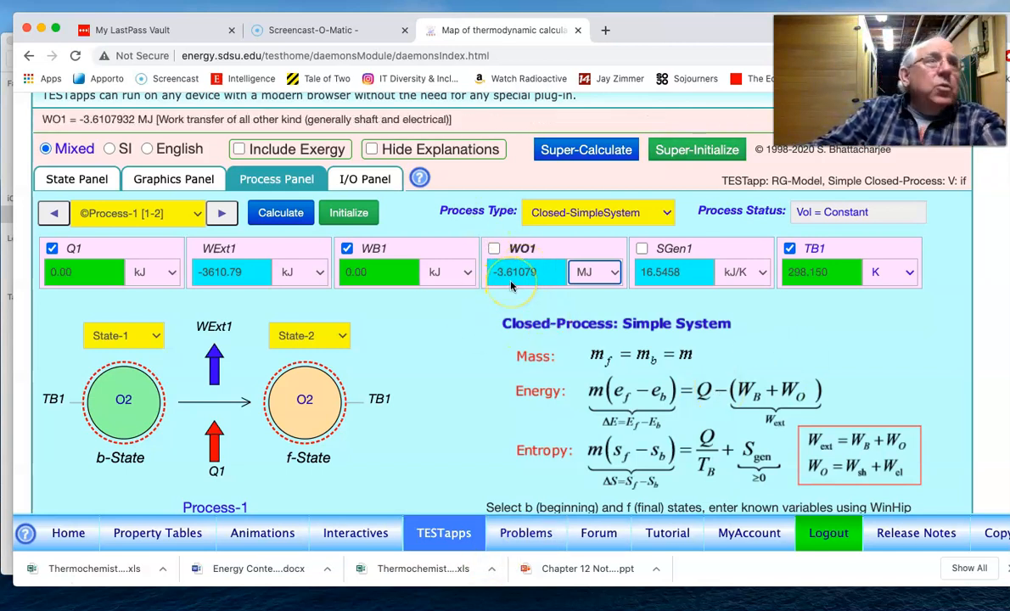
{"action": "mouse_move", "coordinate": [614, 293]}
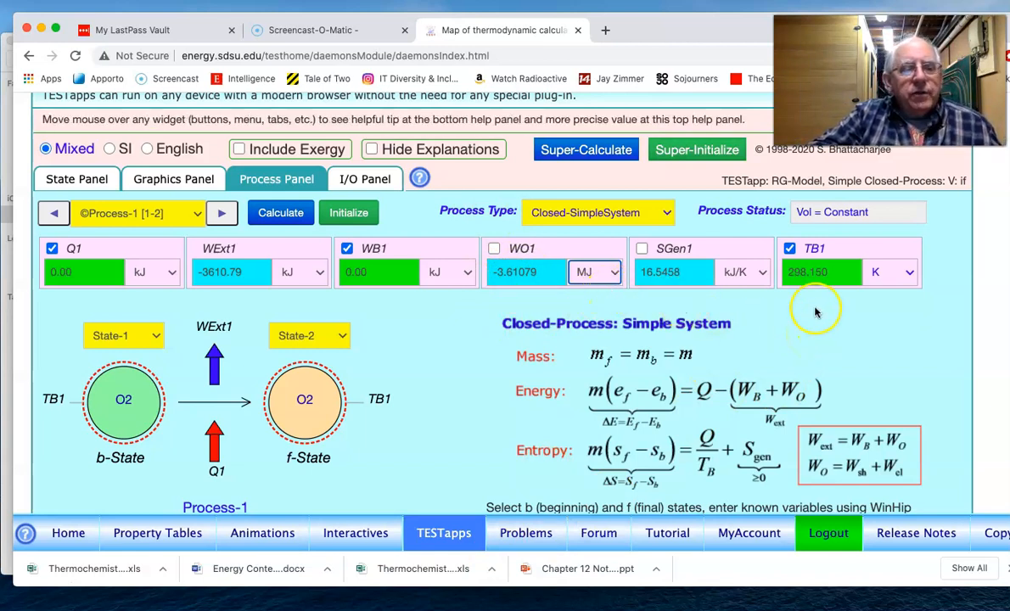
{"action": "mouse_move", "coordinate": [123, 513]}
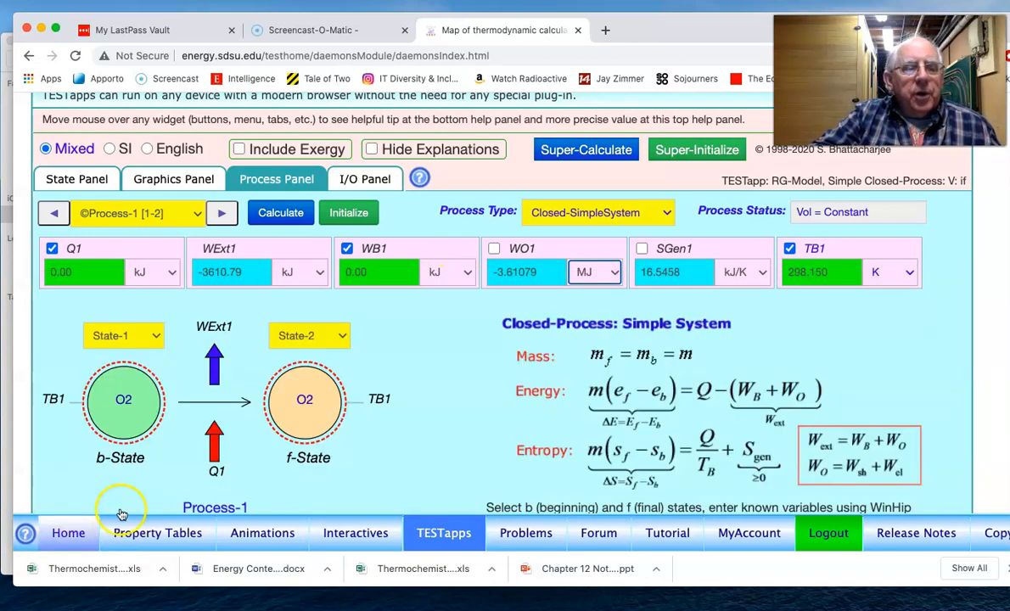